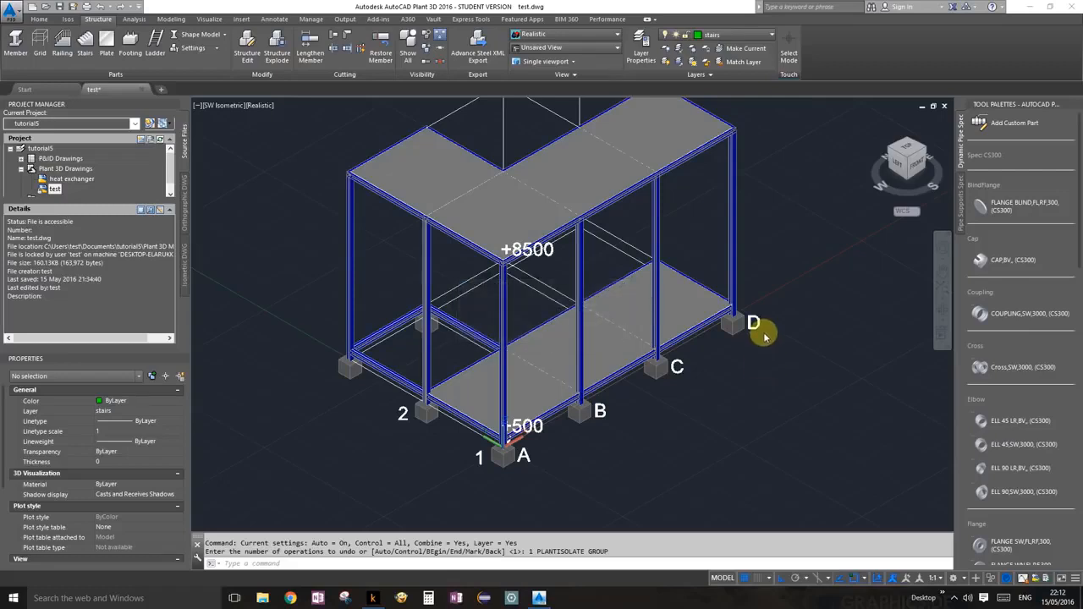
mouse_move(765, 332)
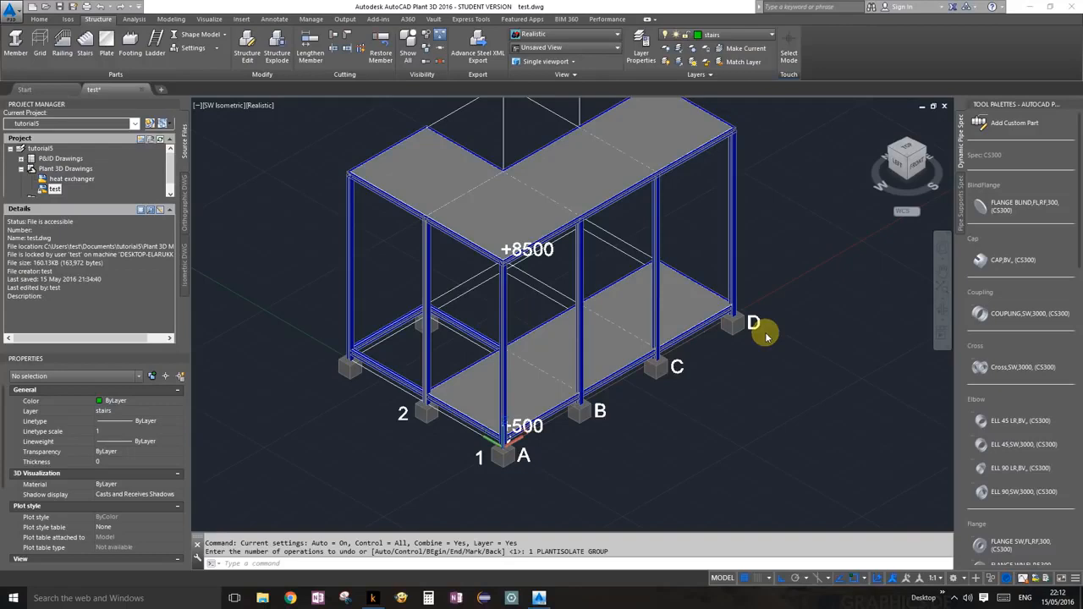
mouse_move(833, 321)
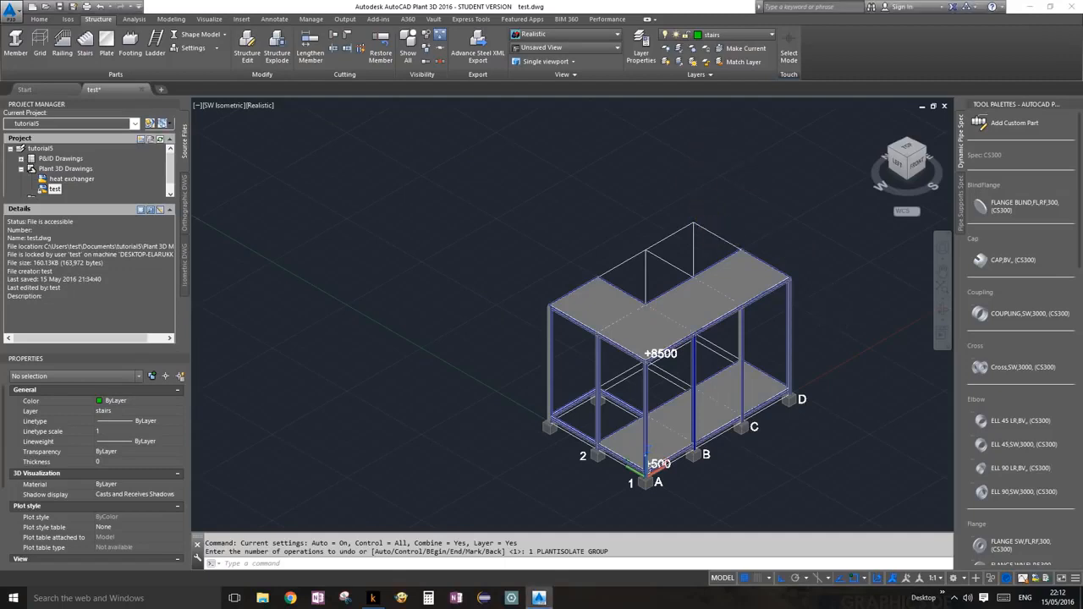
Turn off the structure layer in the layer manager so only grid, platforms and footings show
left_click(641, 53)
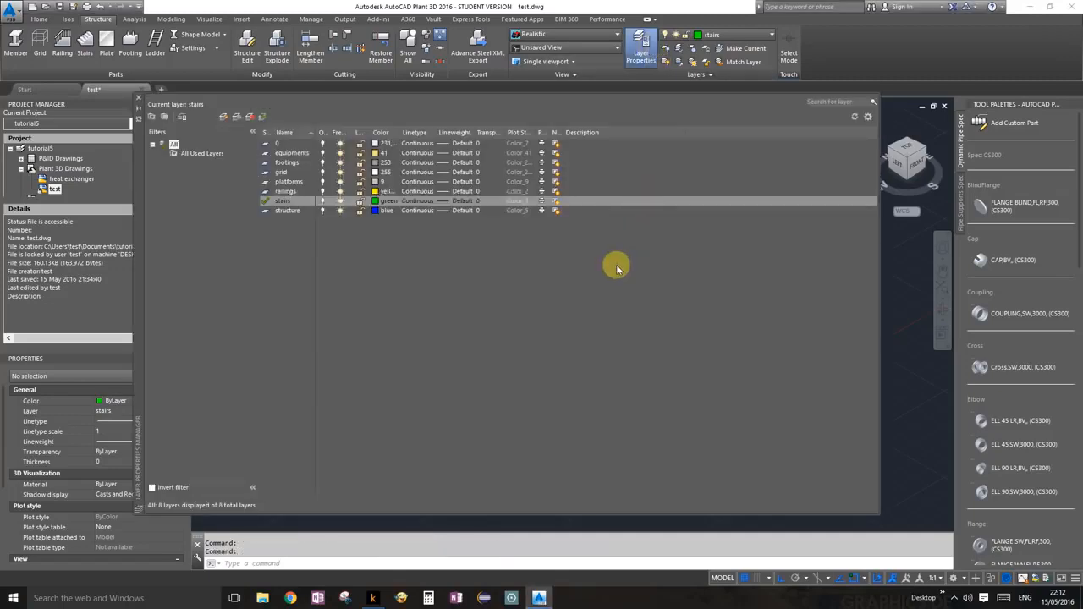
mouse_move(630, 273)
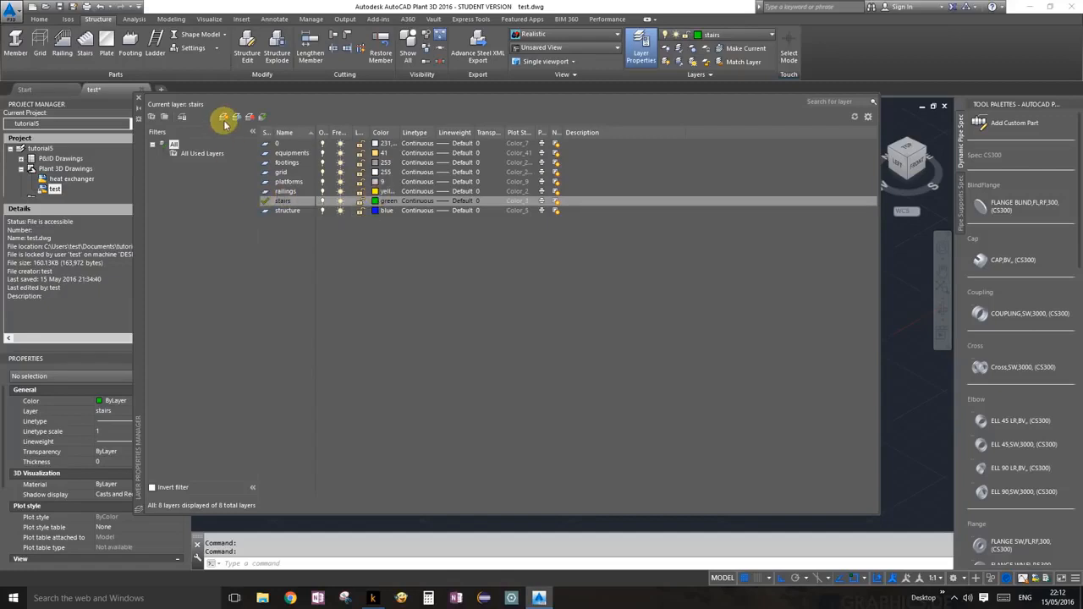
mouse_move(224, 117)
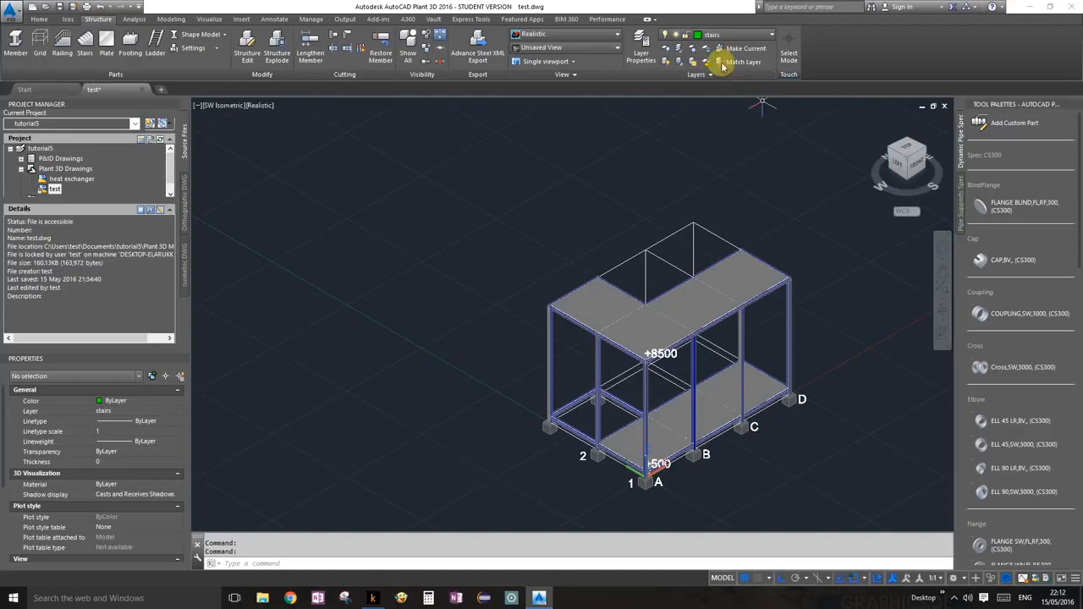
left_click(770, 34)
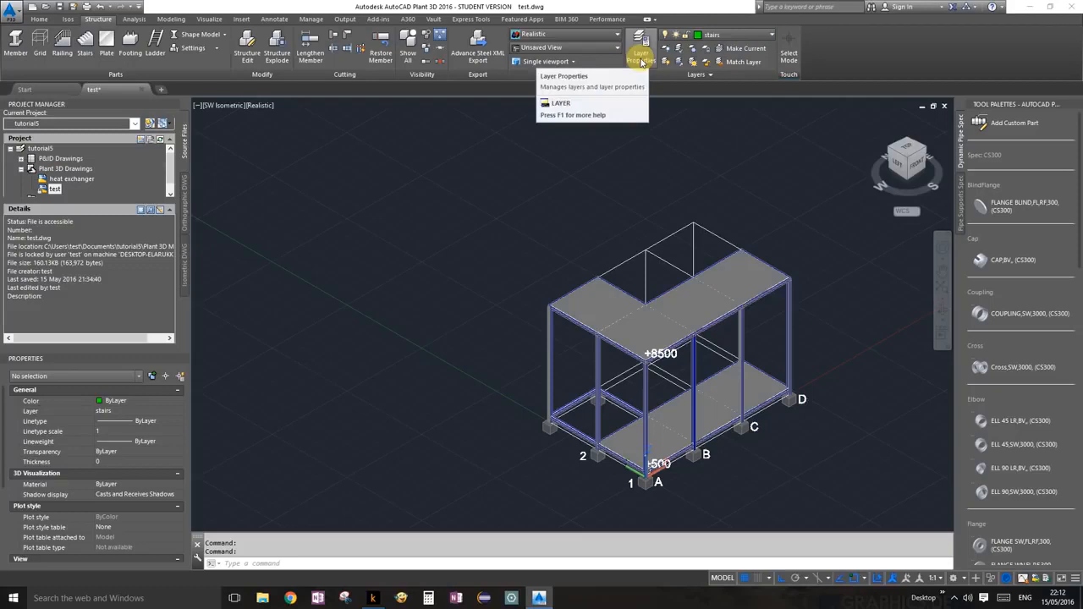
left_click(768, 34)
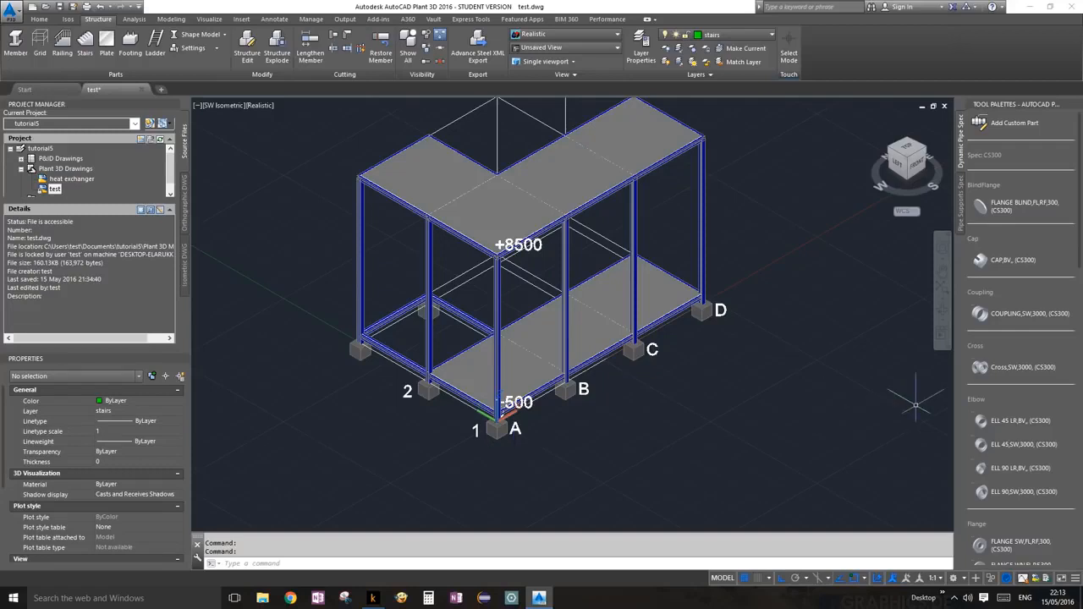
mouse_move(728, 225)
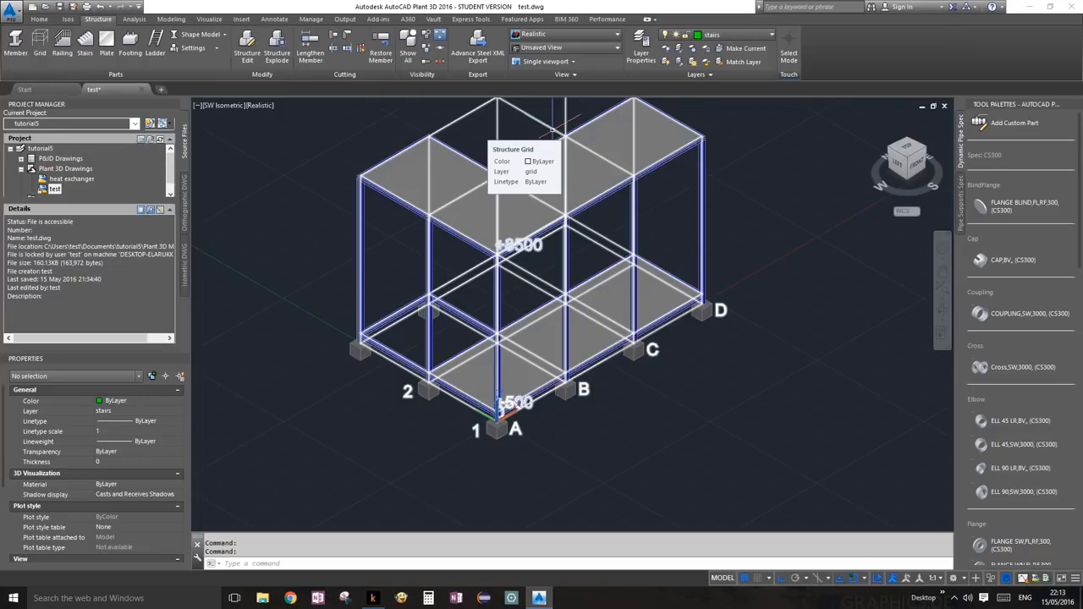
mouse_move(556, 122)
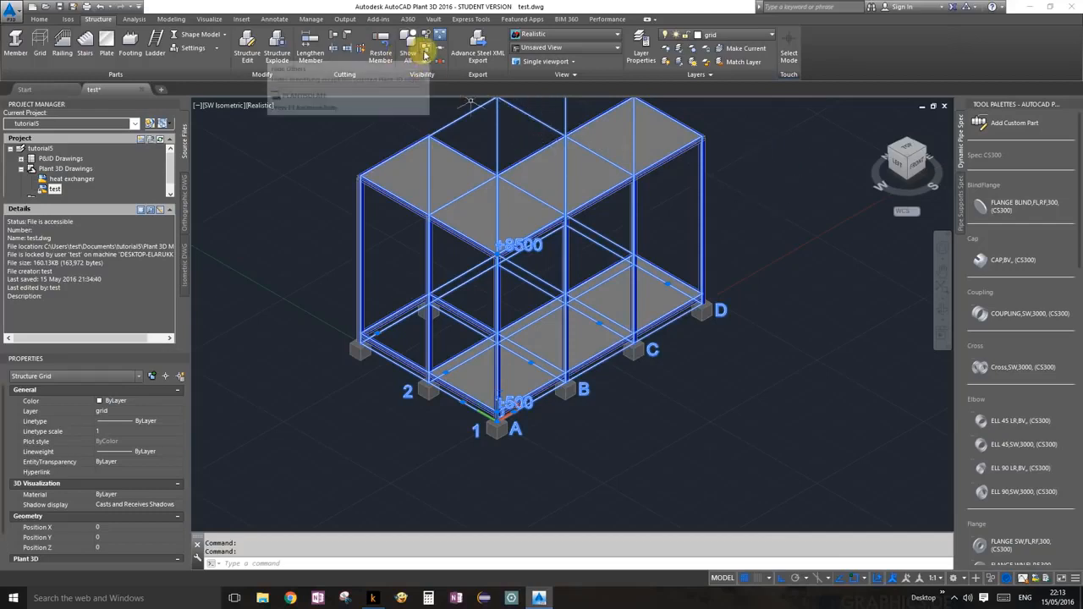
mouse_move(156, 79)
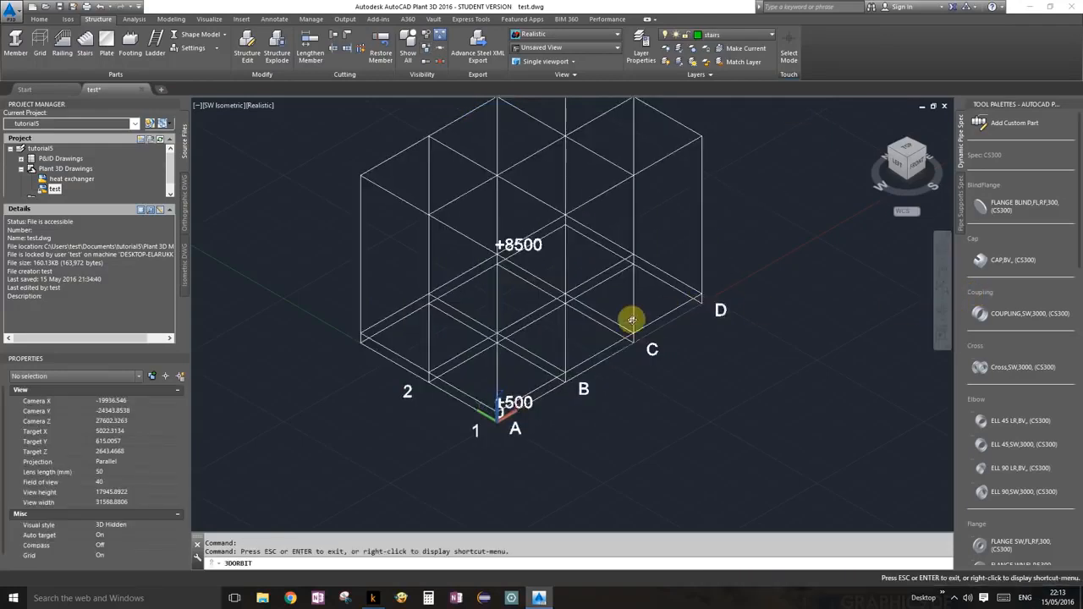
Draw a LINE along grid A from the A1 intersection to gridline 2
left_click_drag(633, 320, 785, 355)
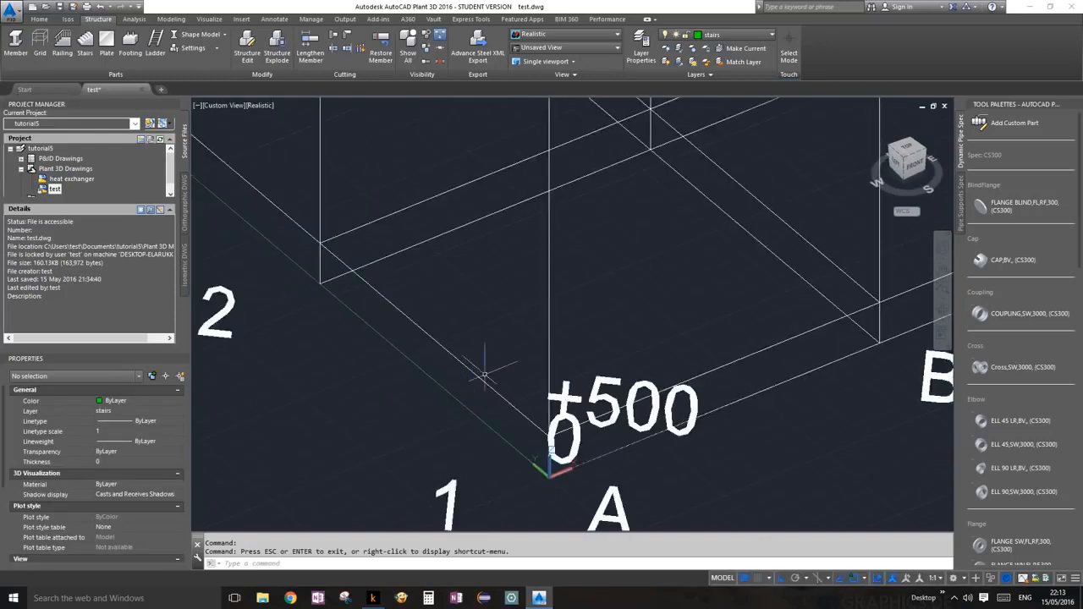
mouse_move(494, 295)
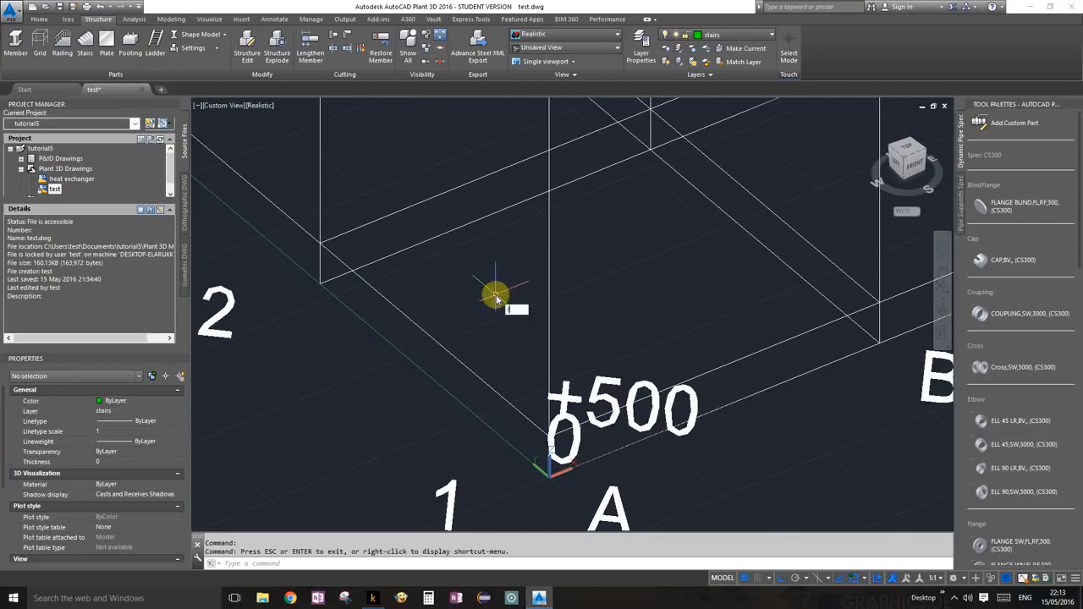
type("LINE Specify first point:")
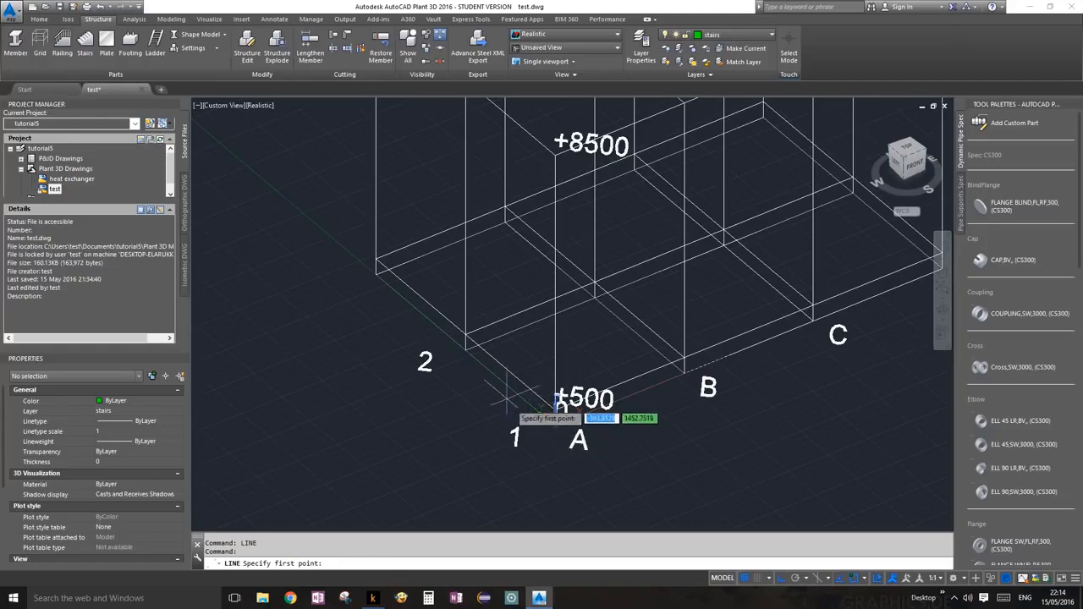
mouse_move(561, 411)
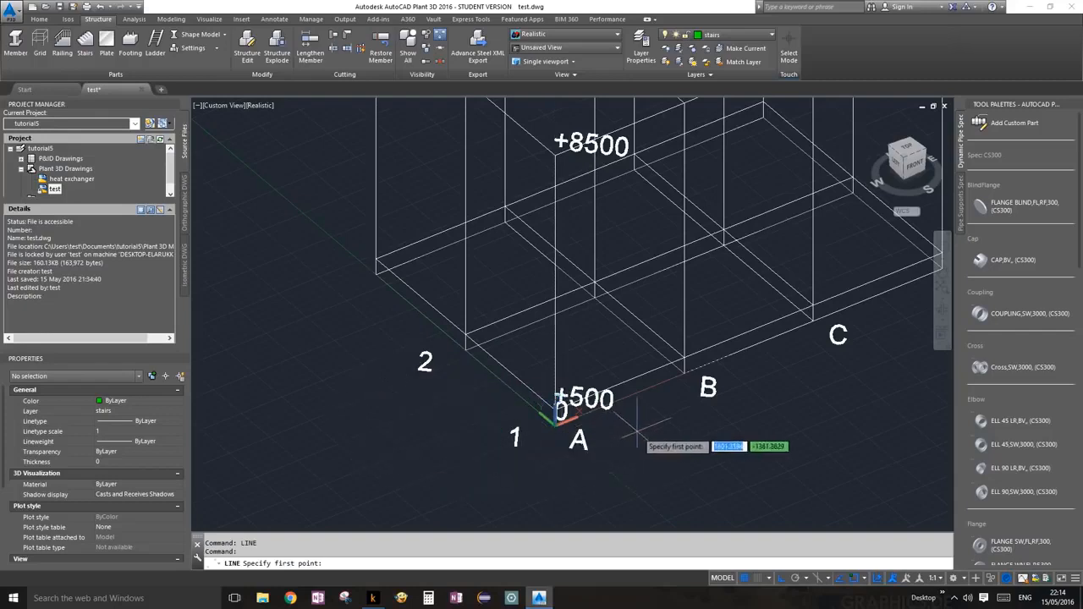
mouse_move(562, 411)
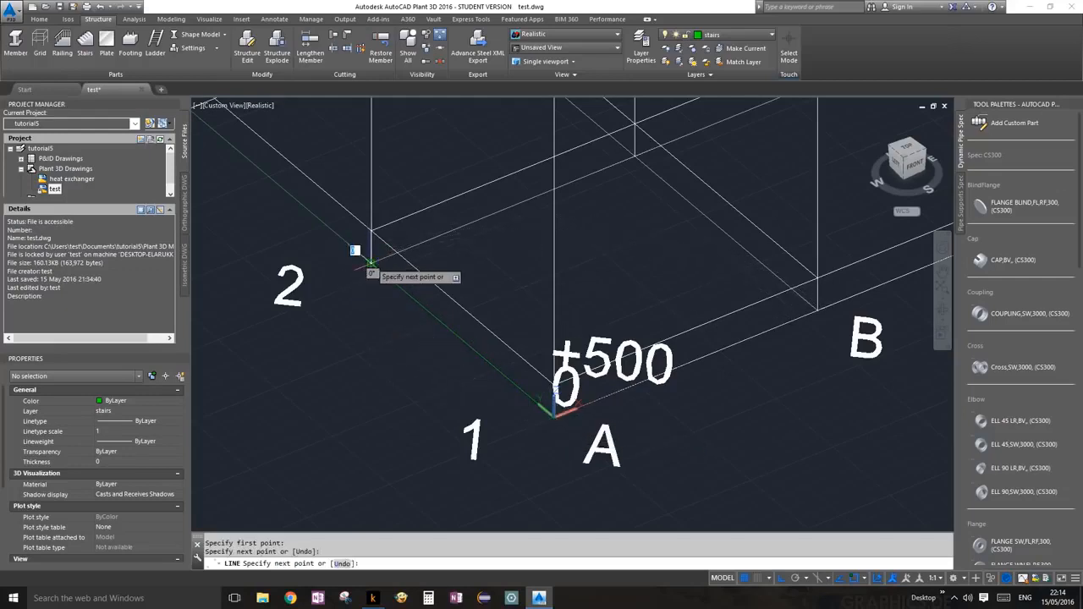
key("Escape")
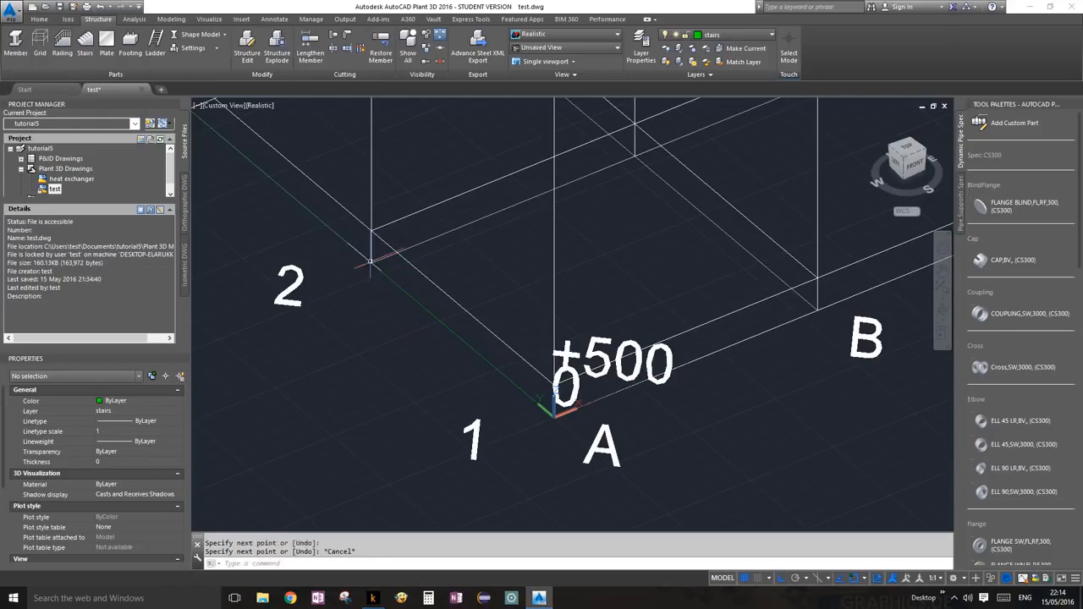
mouse_move(434, 320)
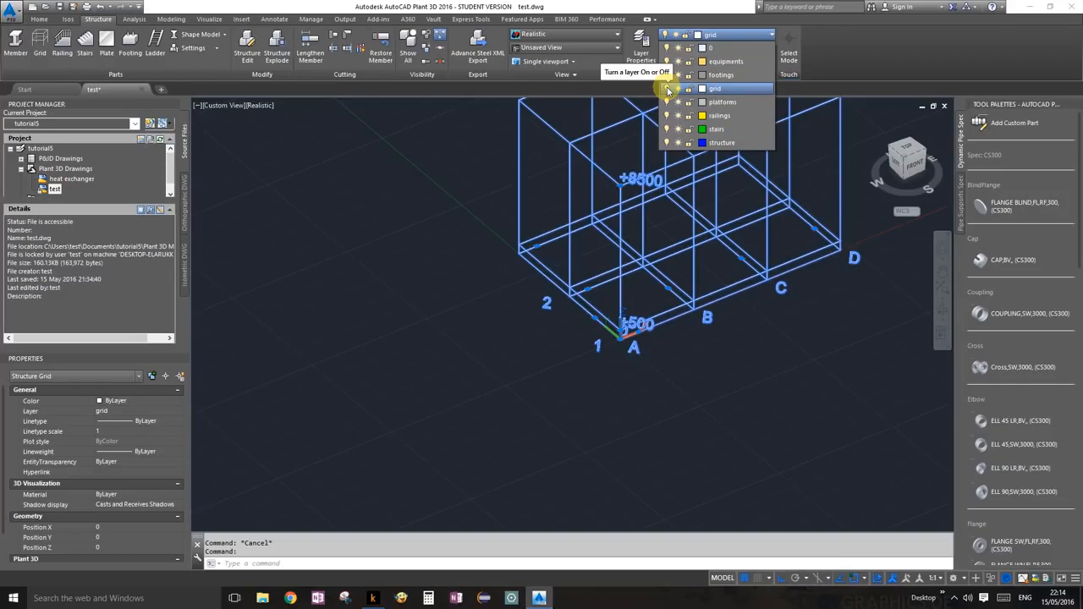
mouse_move(667, 91)
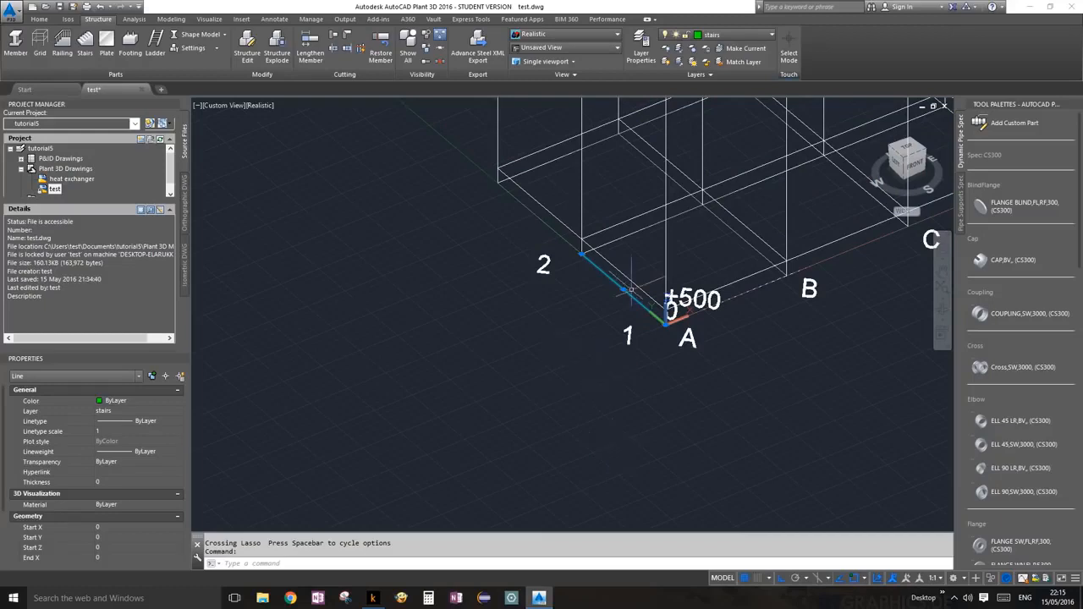
mouse_move(849, 218)
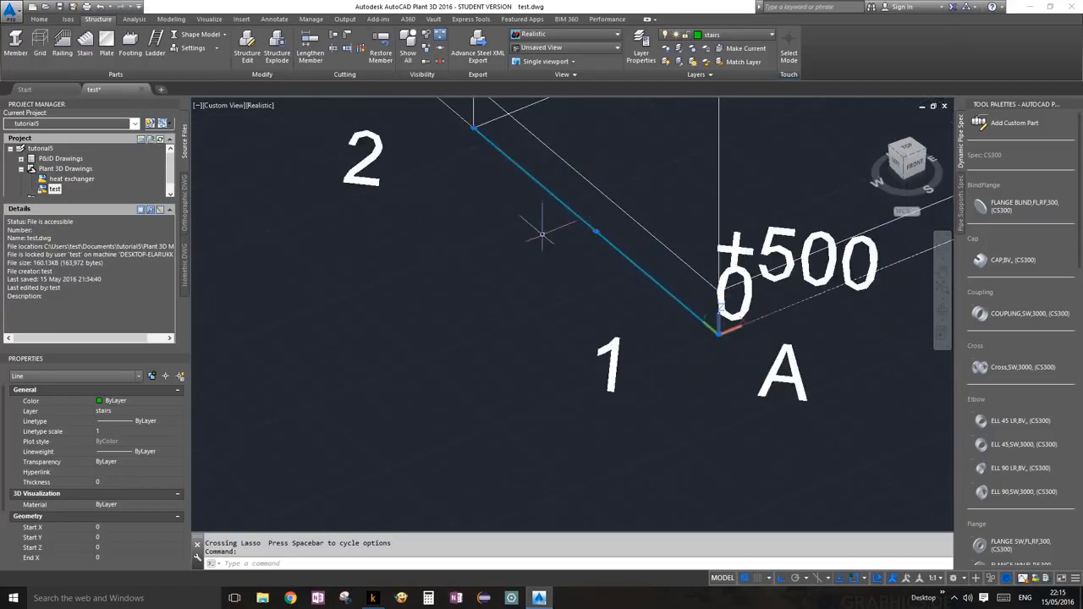
mouse_move(609, 294)
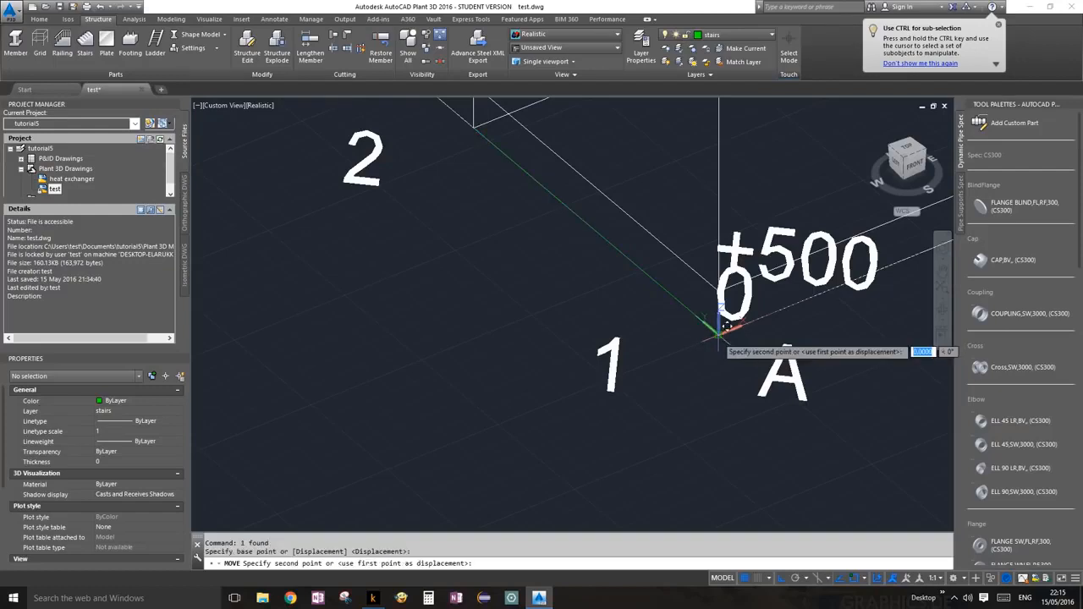
mouse_move(703, 342)
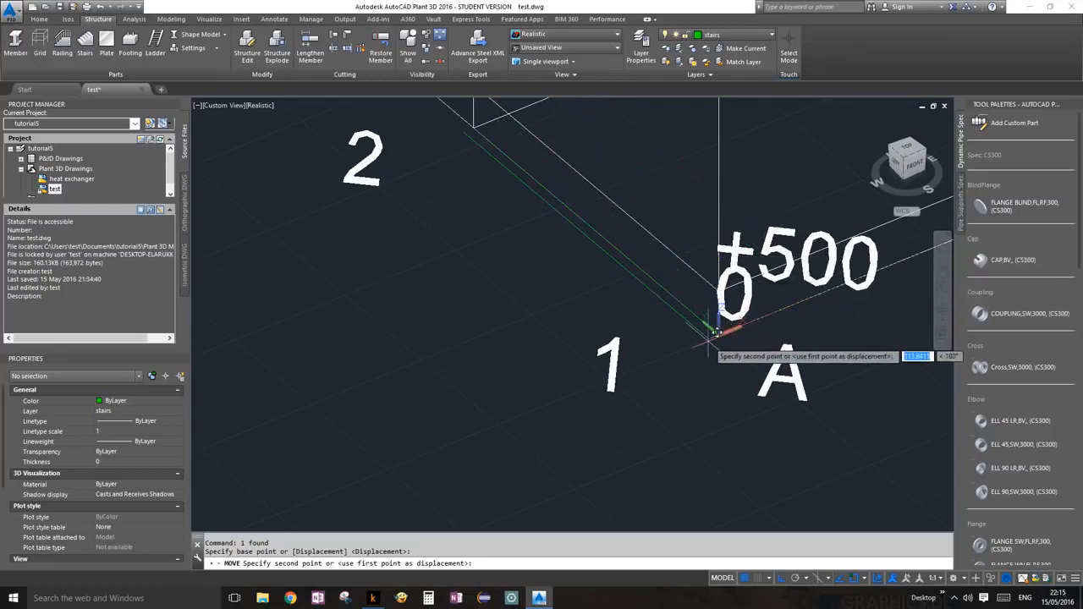
mouse_move(664, 350)
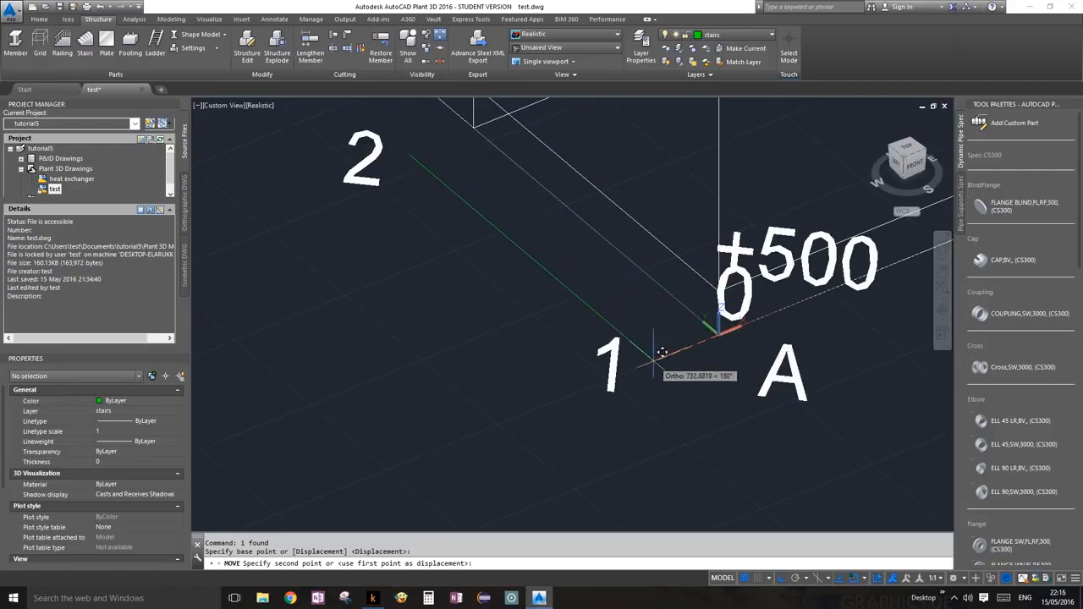
mouse_move(671, 349)
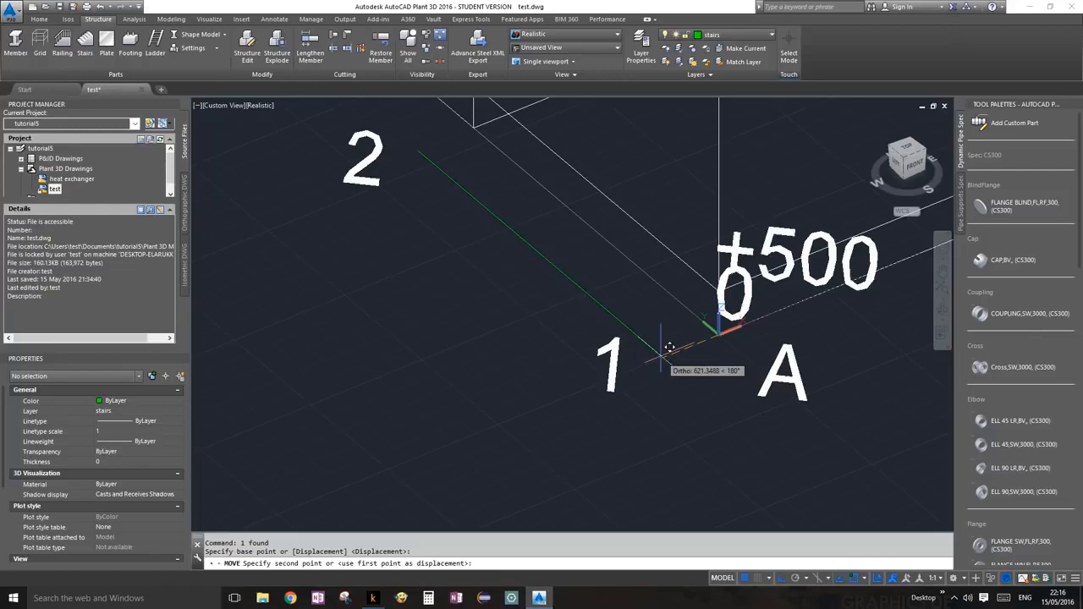
mouse_move(652, 355)
type("2")
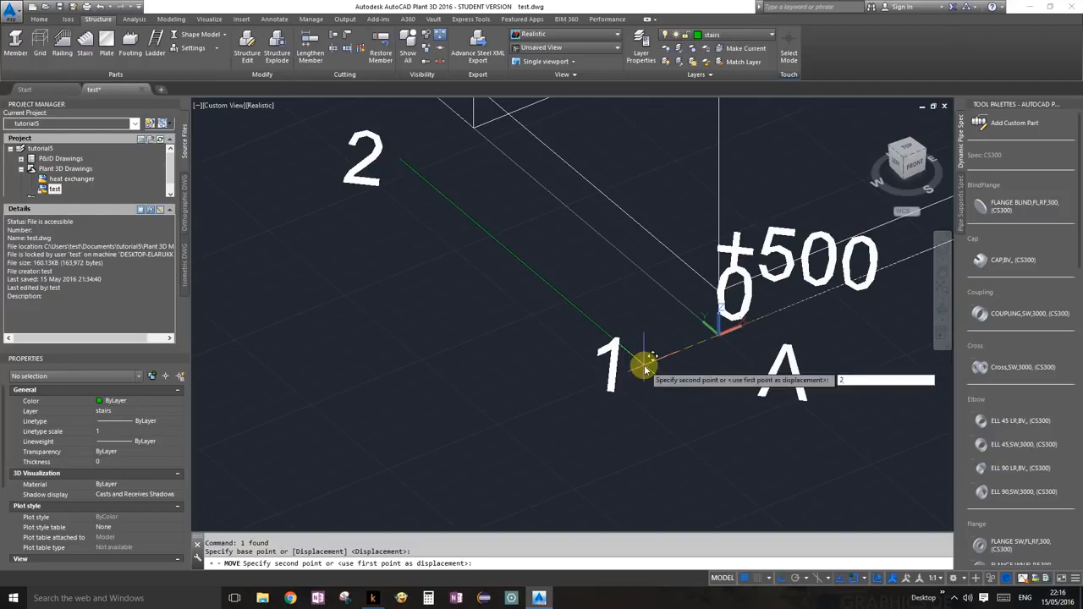
Move the grid-A line orthogonally by a distance of 2000
type("00")
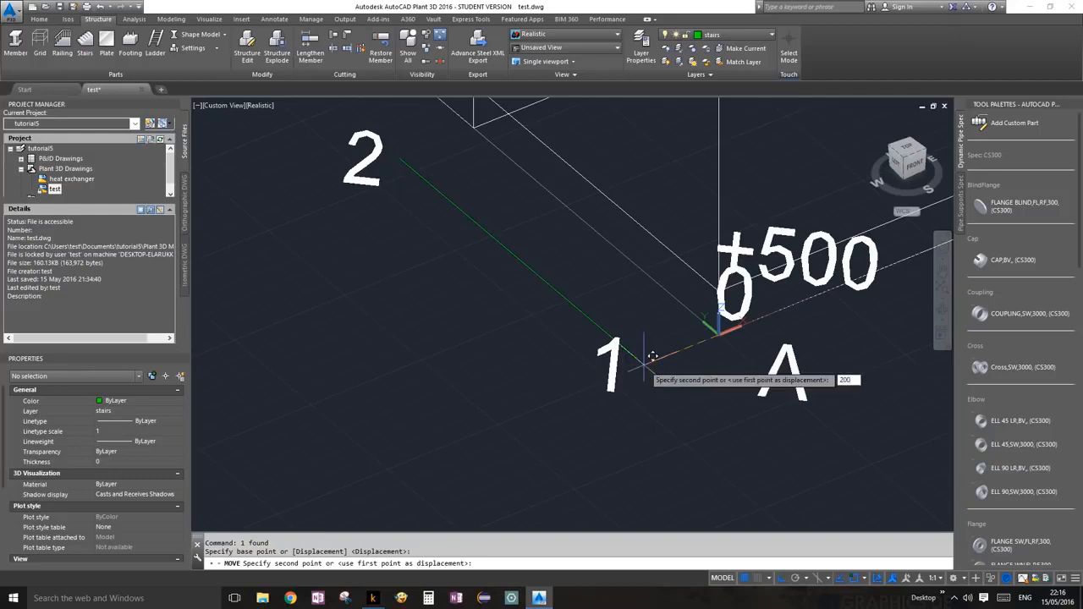
type("2000")
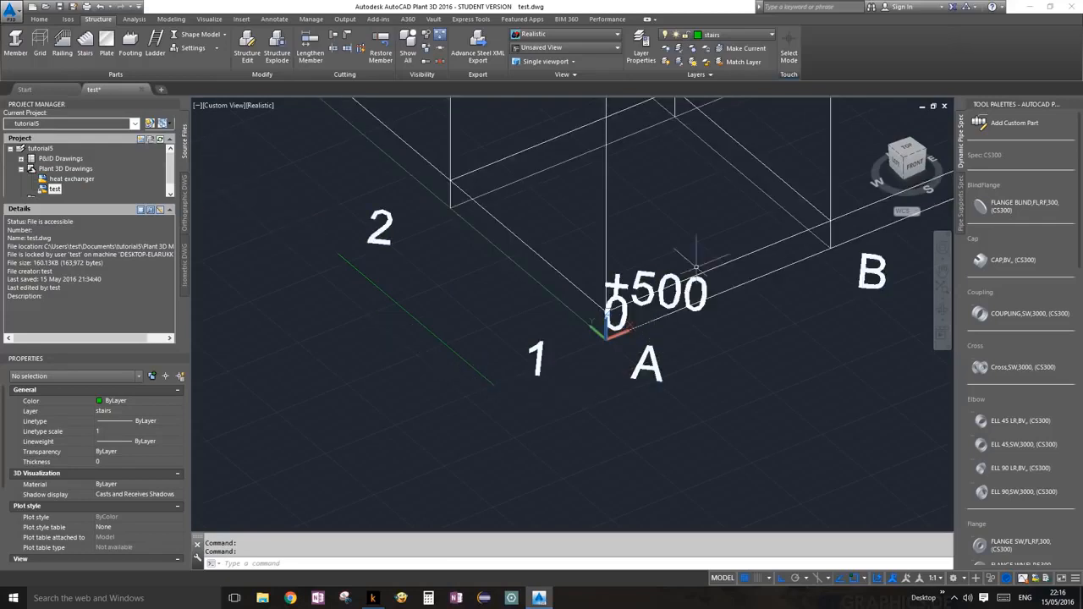
mouse_move(447, 313)
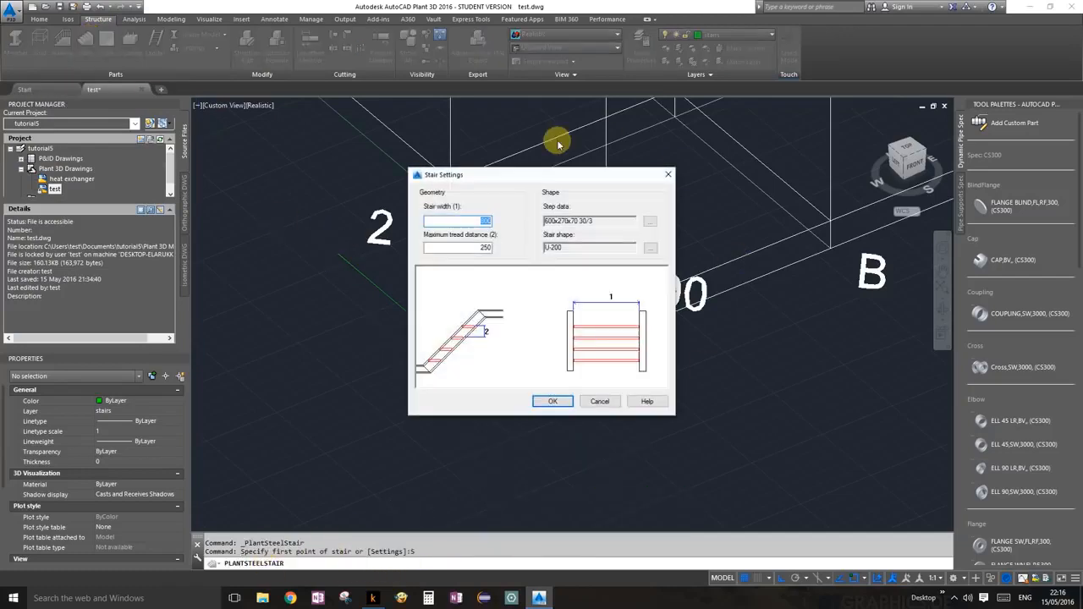
mouse_move(536, 342)
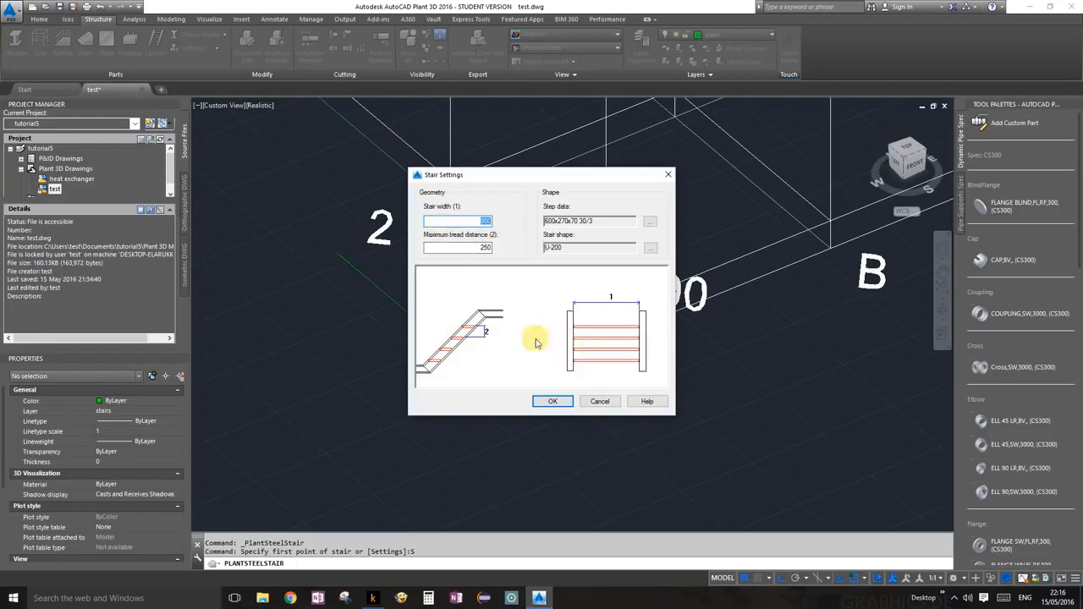
mouse_move(514, 320)
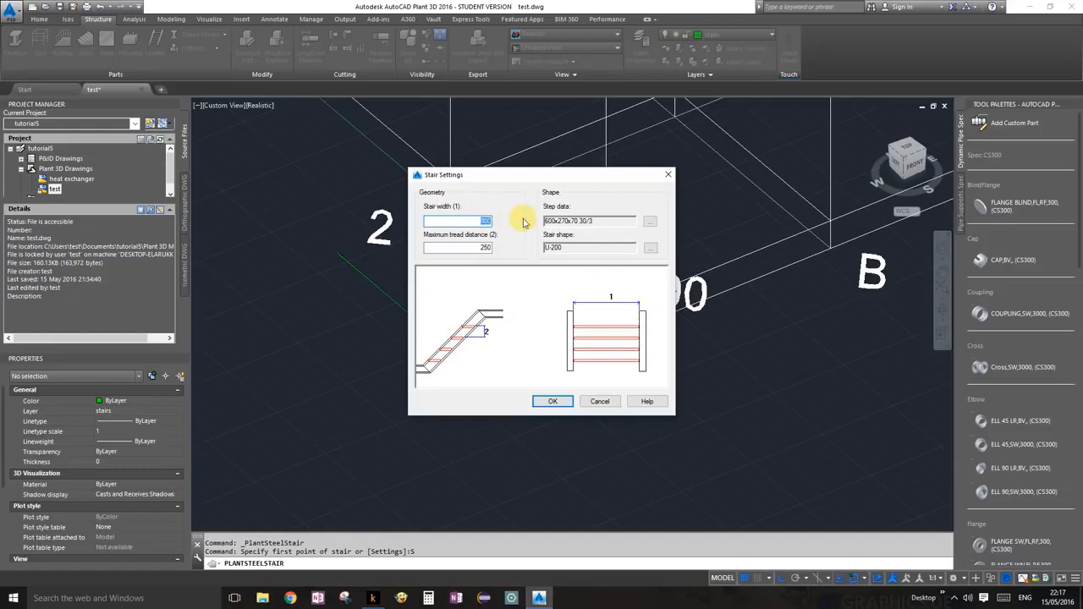
Enter stair width 1000 and select the maximum tread distance field
type("100")
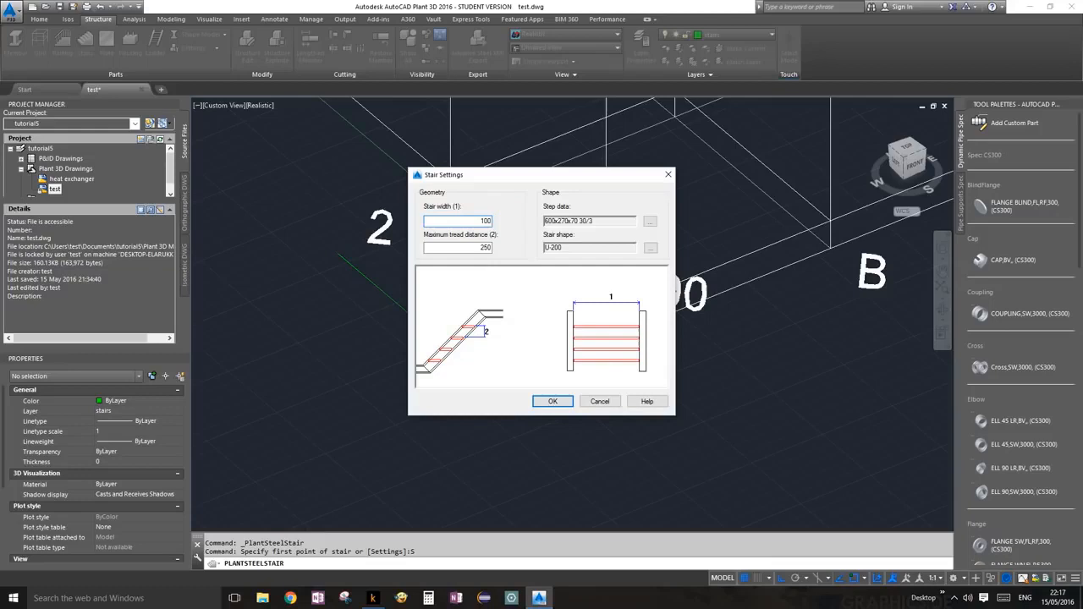
type("1000")
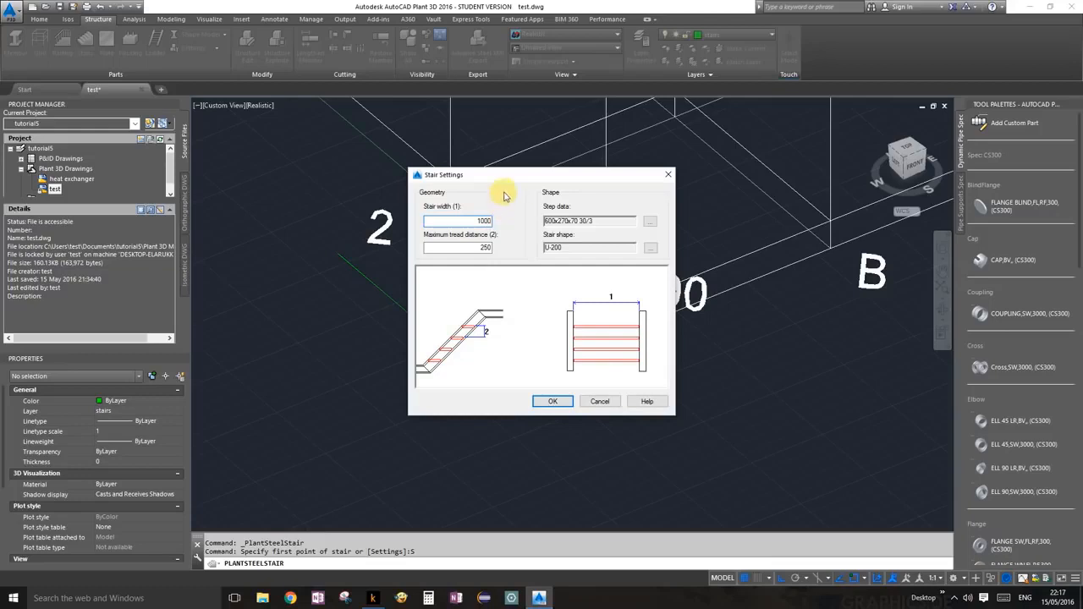
left_click(457, 247)
type("200")
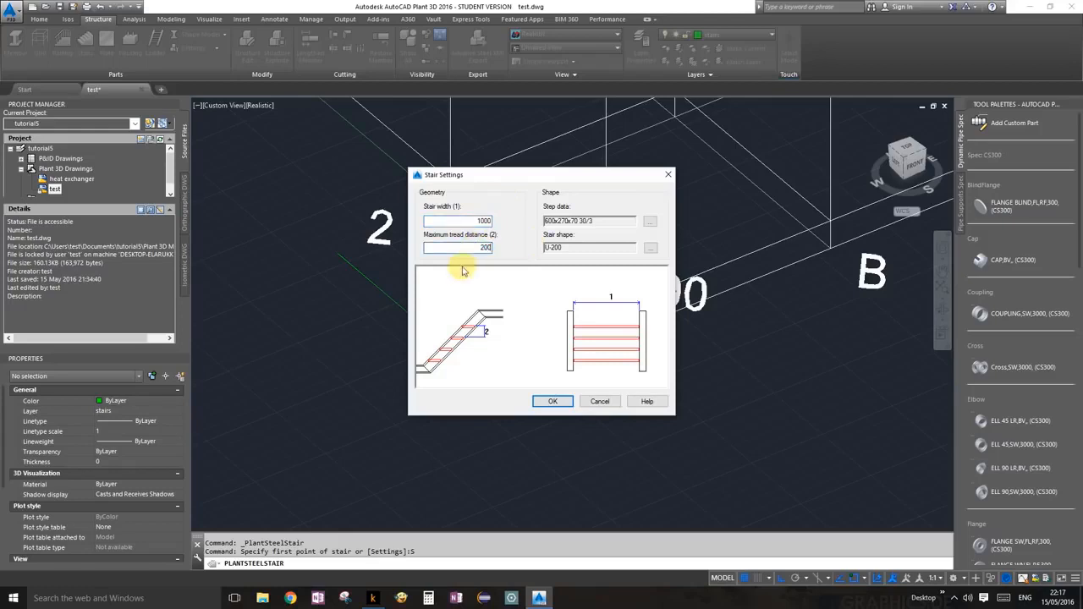
mouse_move(491, 280)
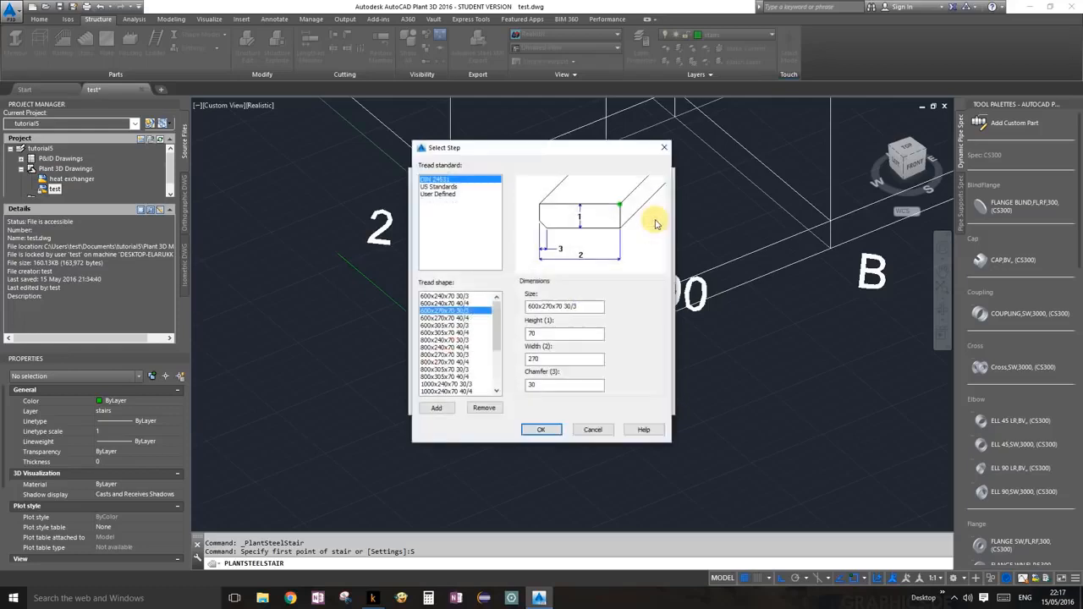
Confirm the DIN standard tread 600x270x70 in the Select Step dialog
left_click(542, 430)
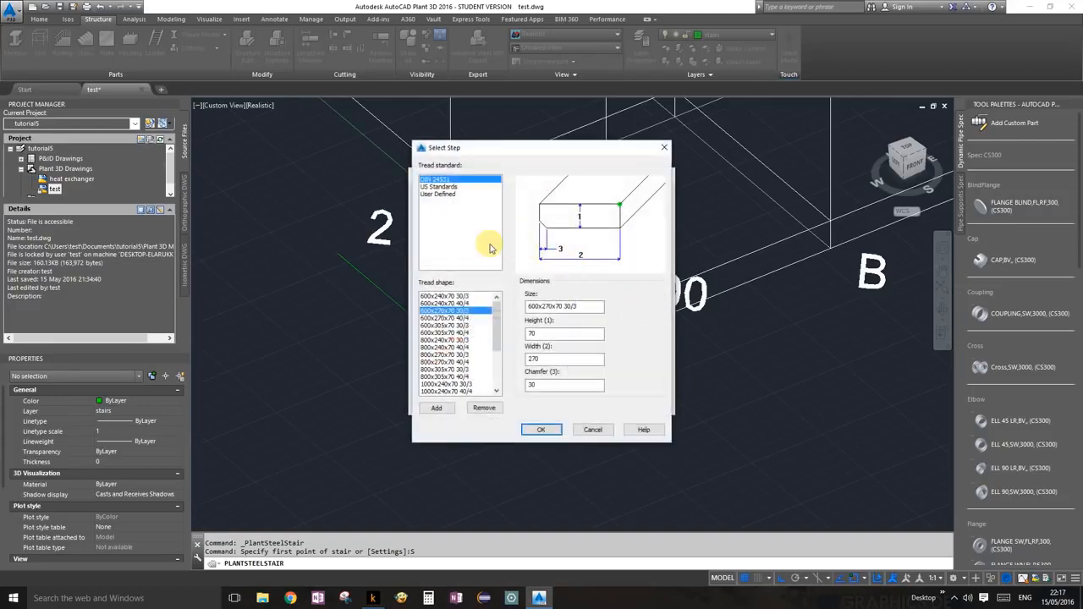
mouse_move(470, 288)
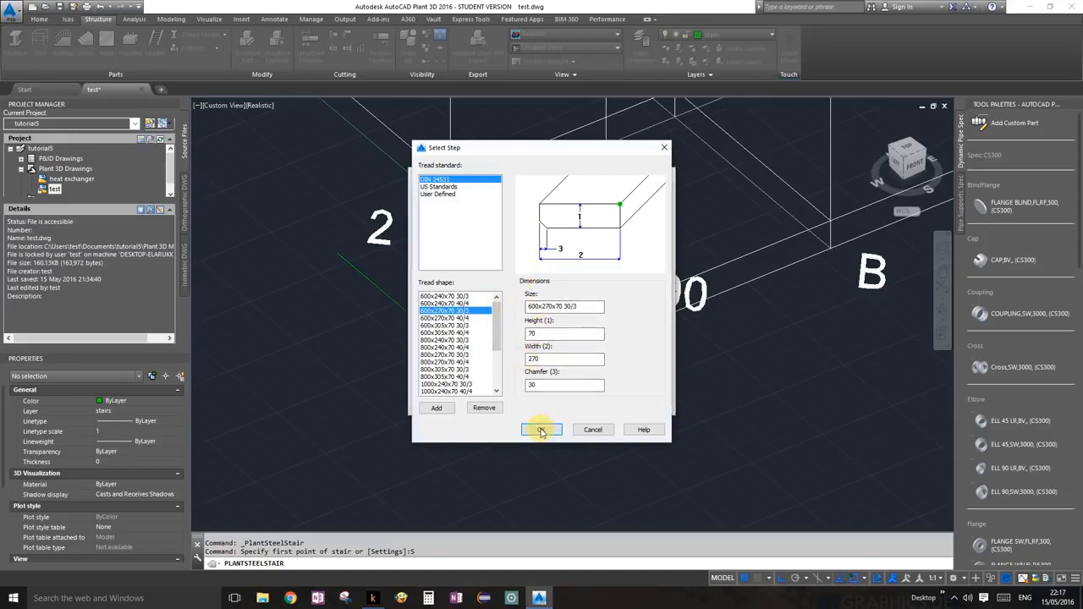
left_click(541, 430)
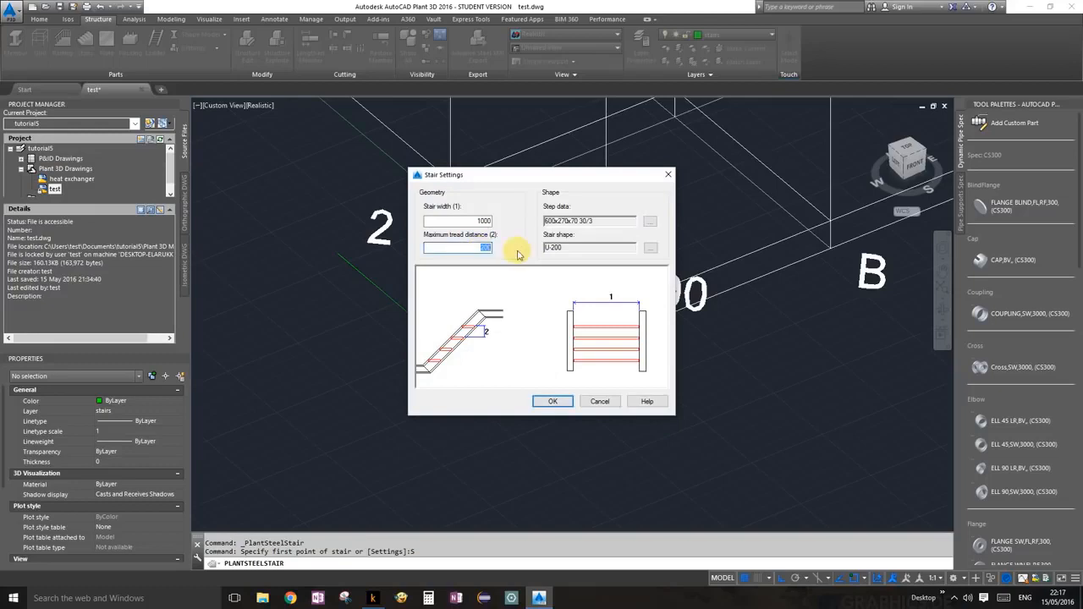
Set maximum tread distance 250 and keep DIN U200 channel as the stringer shape
type("250")
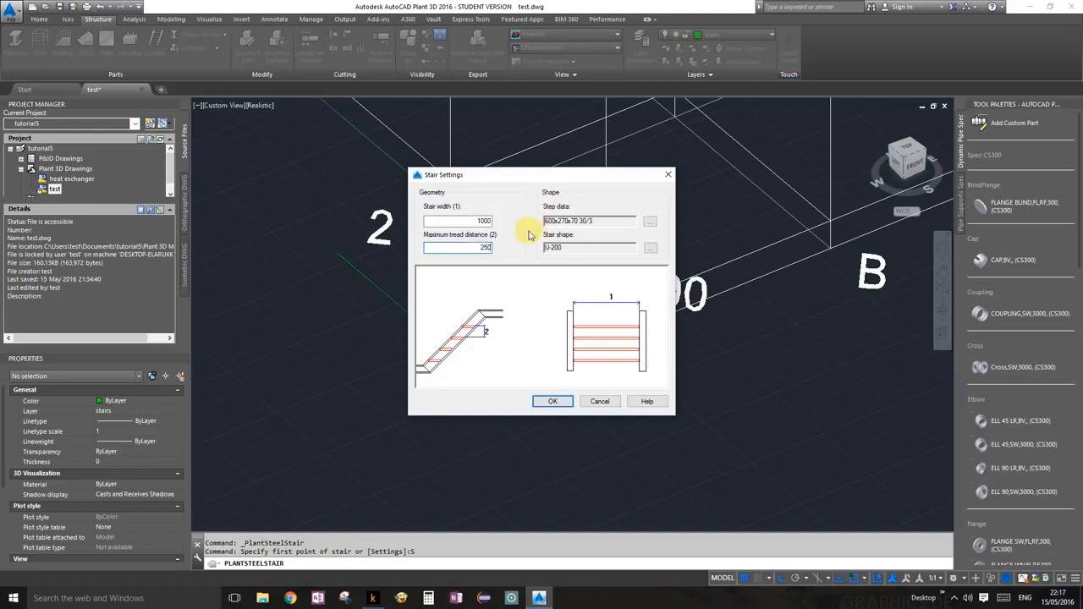
mouse_move(569, 322)
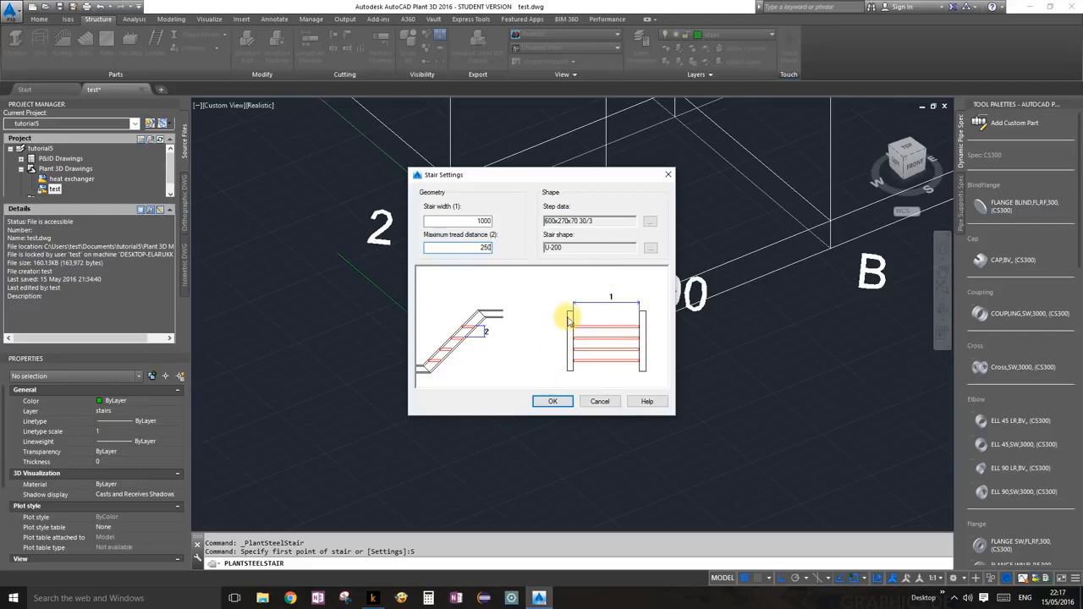
mouse_move(640, 318)
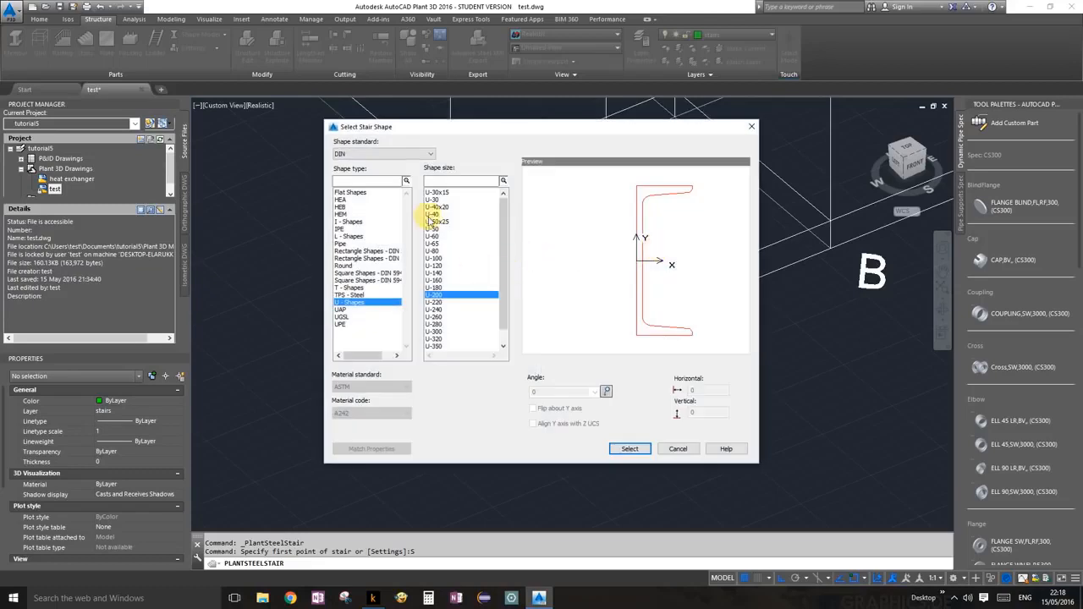
mouse_move(635, 379)
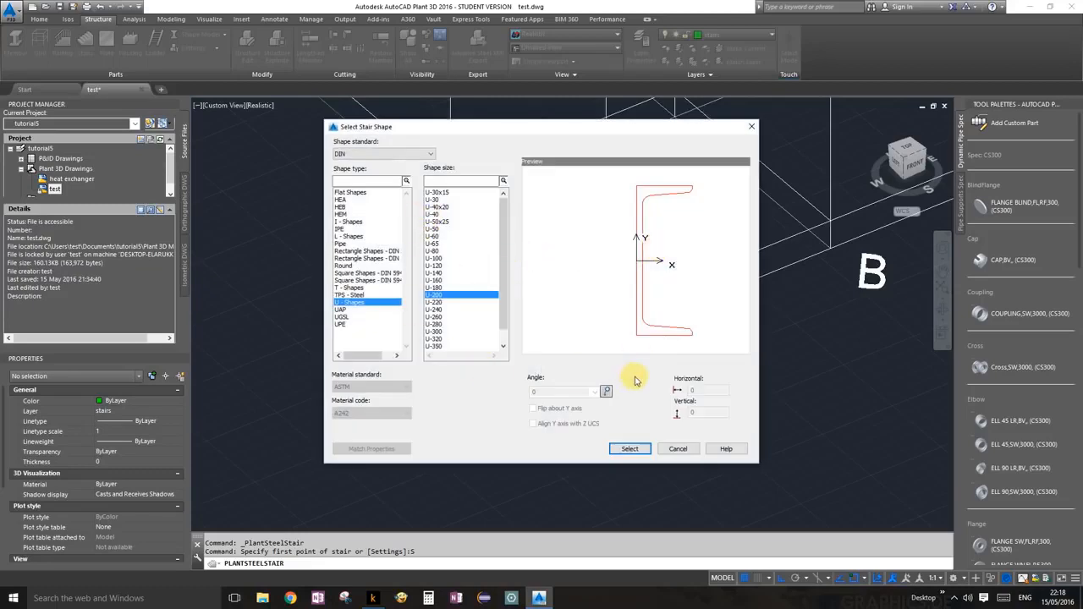
mouse_move(633, 477)
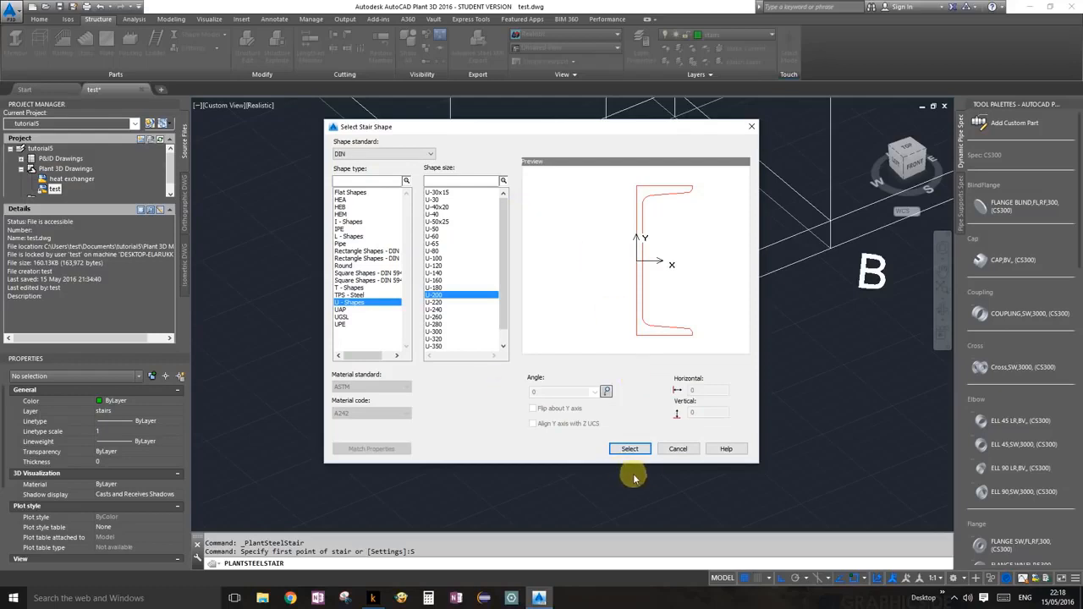
left_click(677, 449)
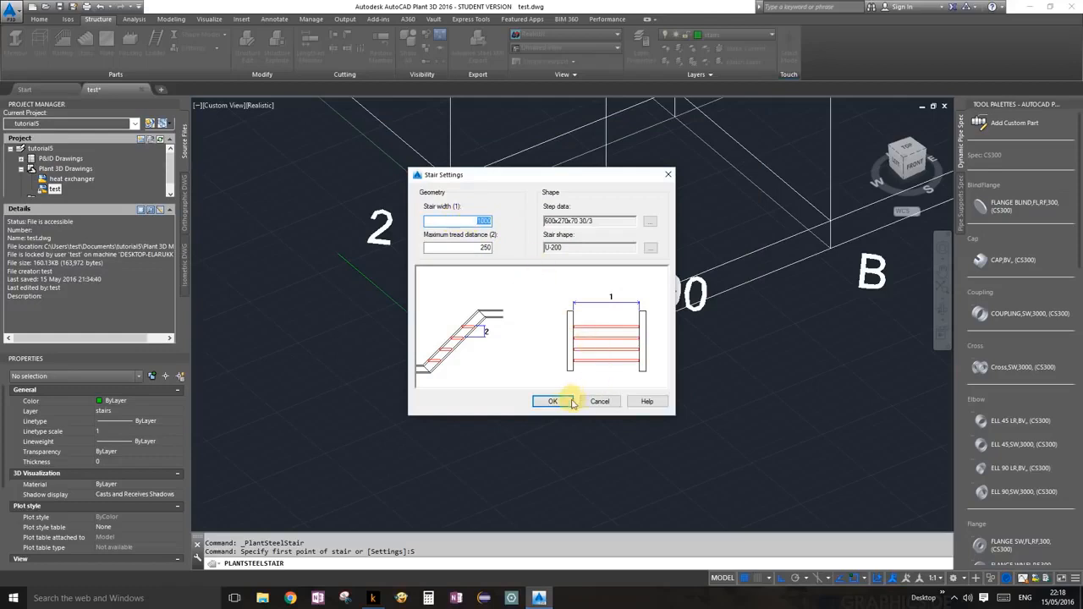
Accept the stair settings and snap the first stair point to a midpoint before cancelling
left_click(552, 401)
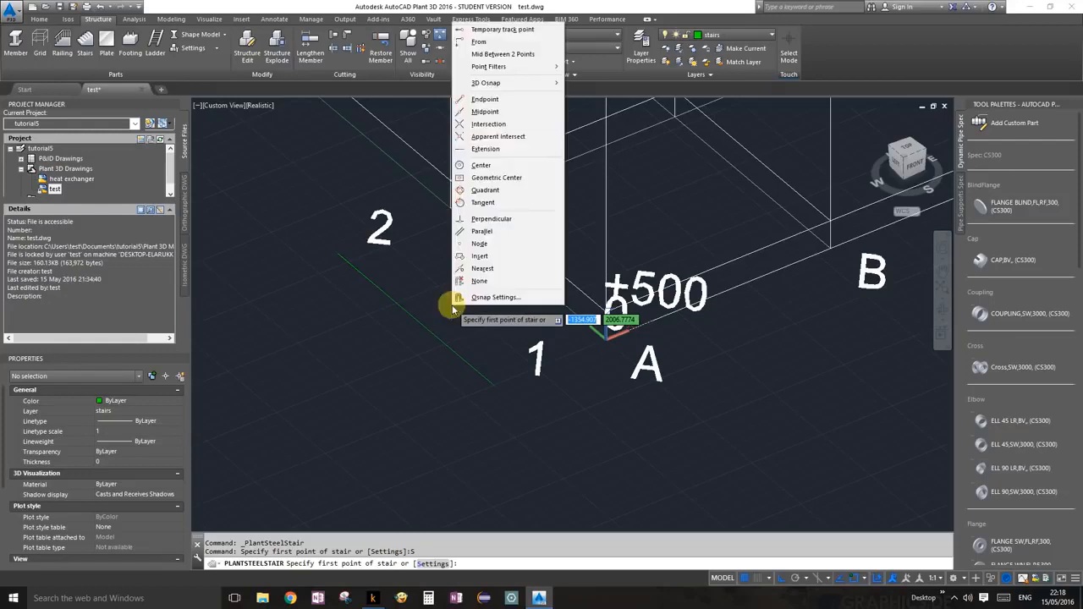
mouse_move(485, 255)
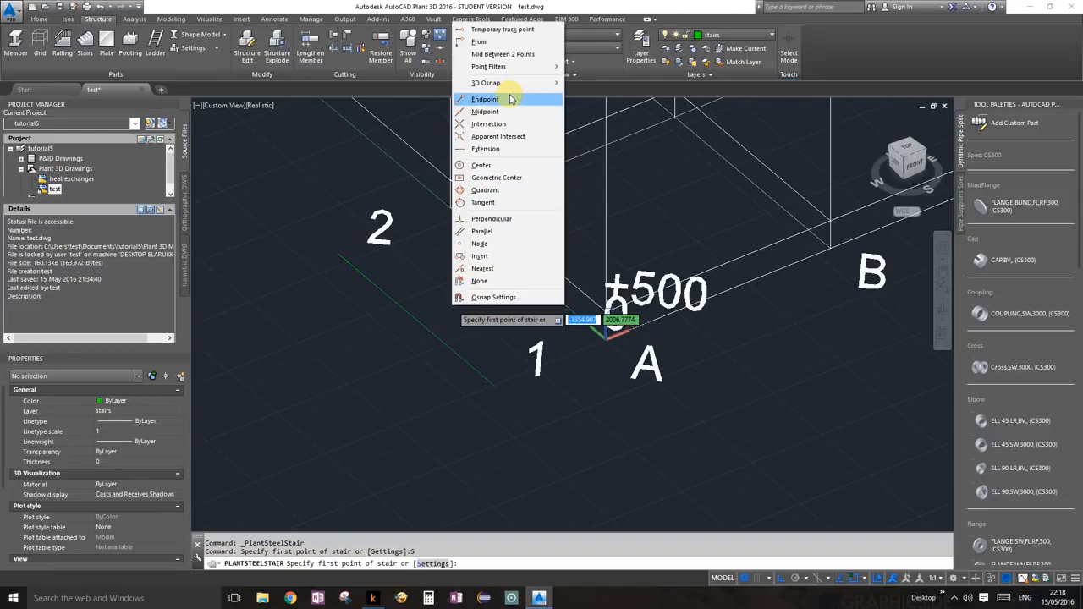
mouse_move(501, 112)
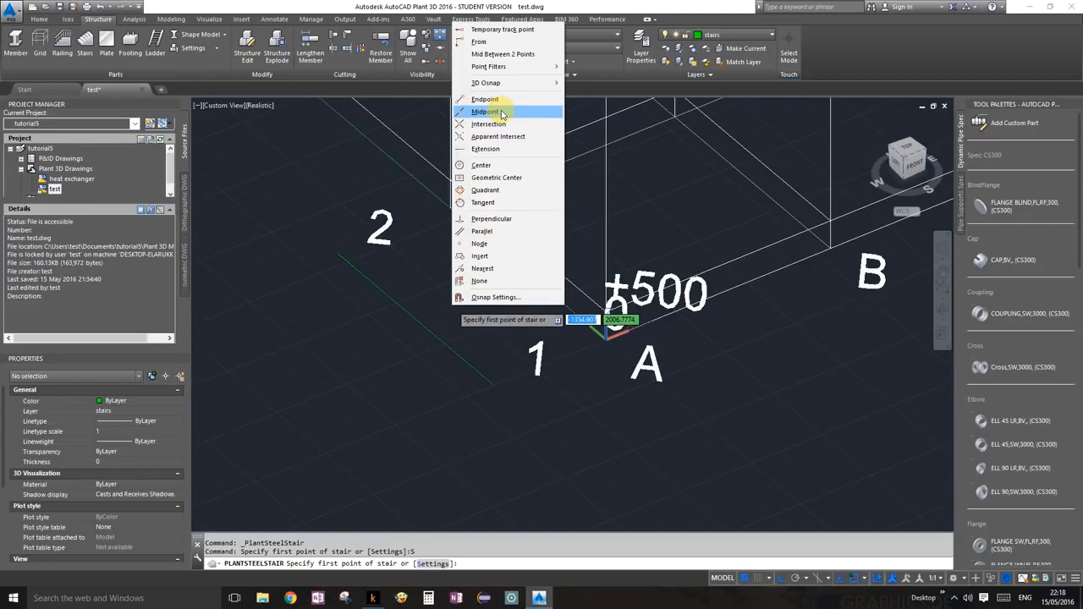
left_click(484, 111)
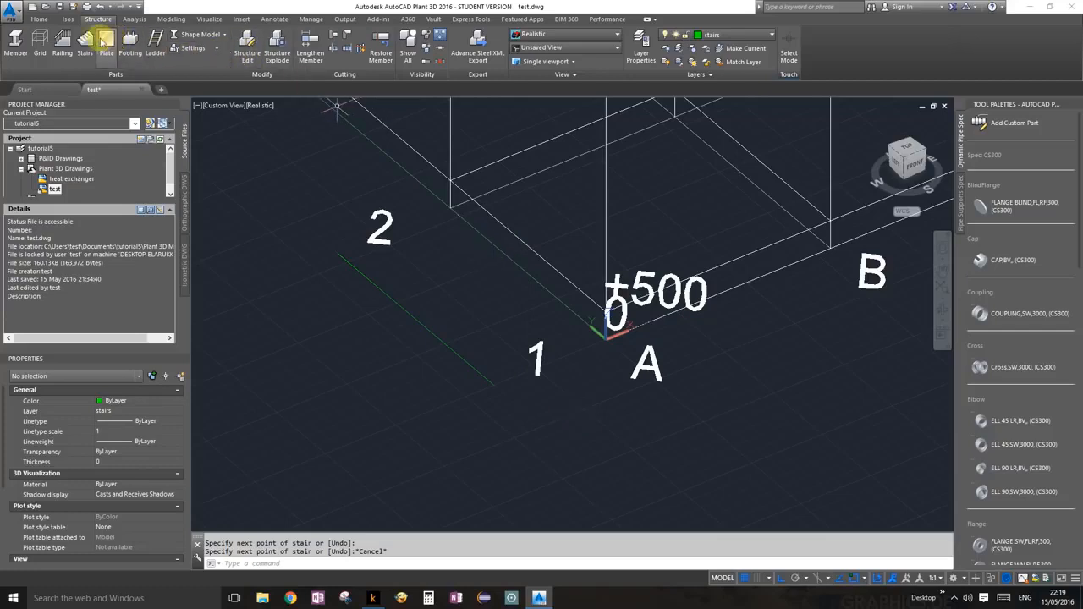
Start a new stair and accept its settings unchanged
left_click(85, 42)
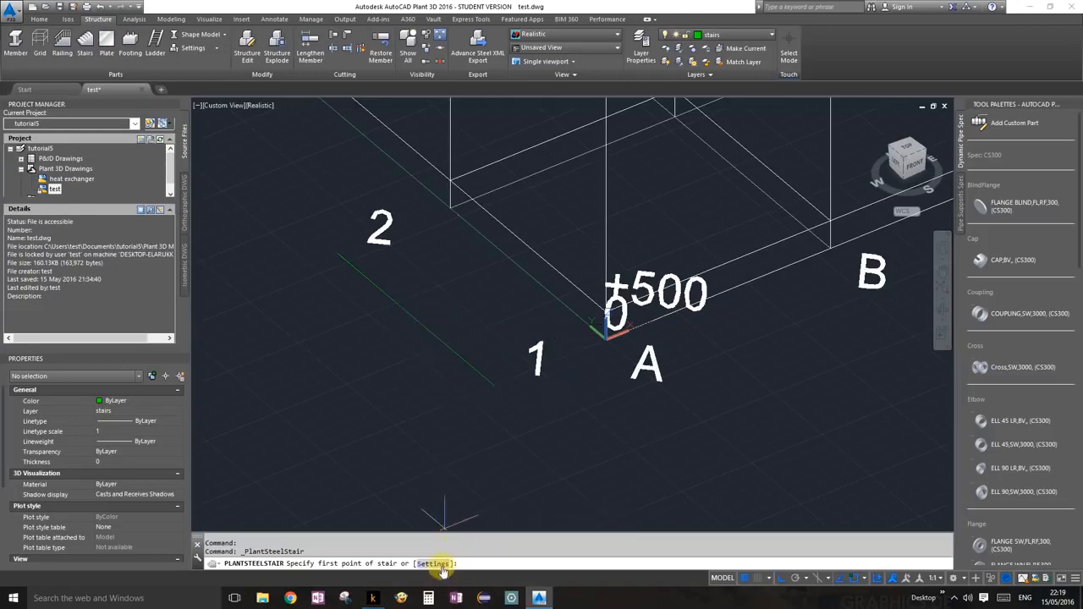
left_click(433, 564)
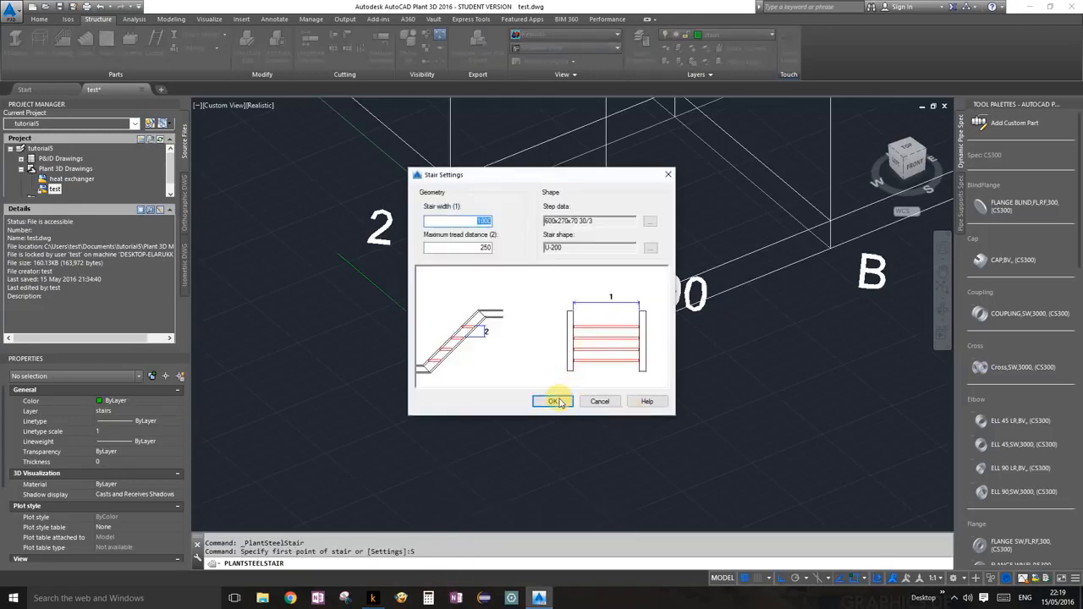
left_click(552, 401)
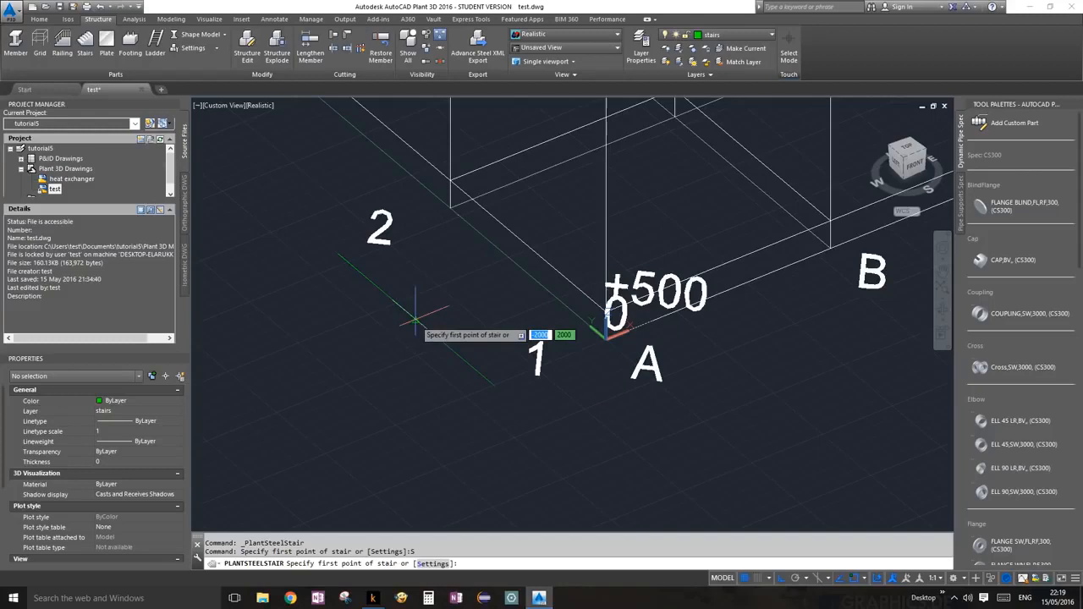
Place the stair between midpoint snaps beside grid markers 1 and 2
right_click(453, 274)
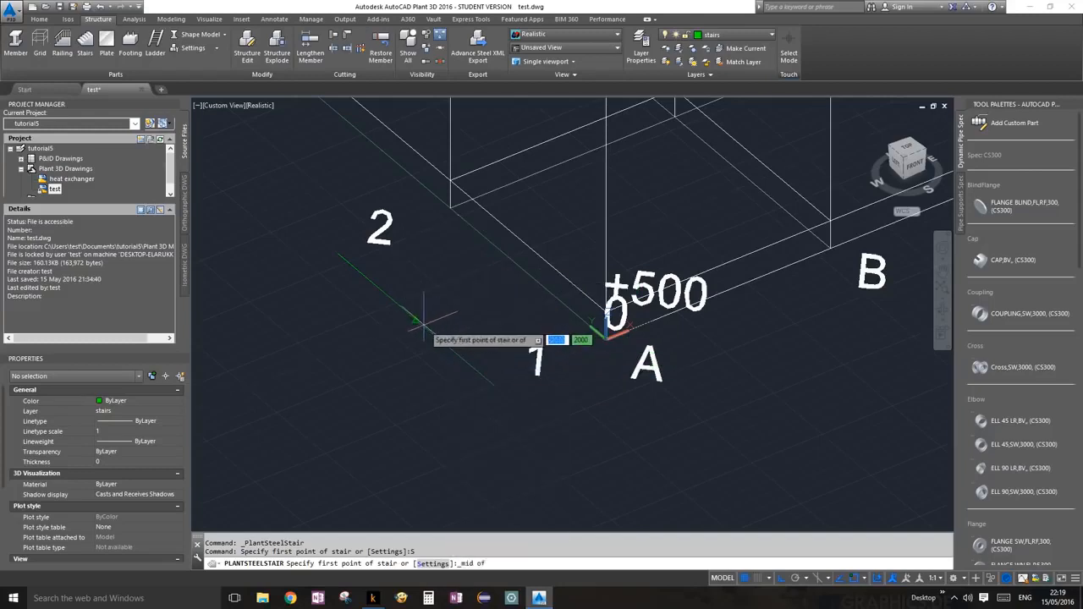
left_click(611, 337)
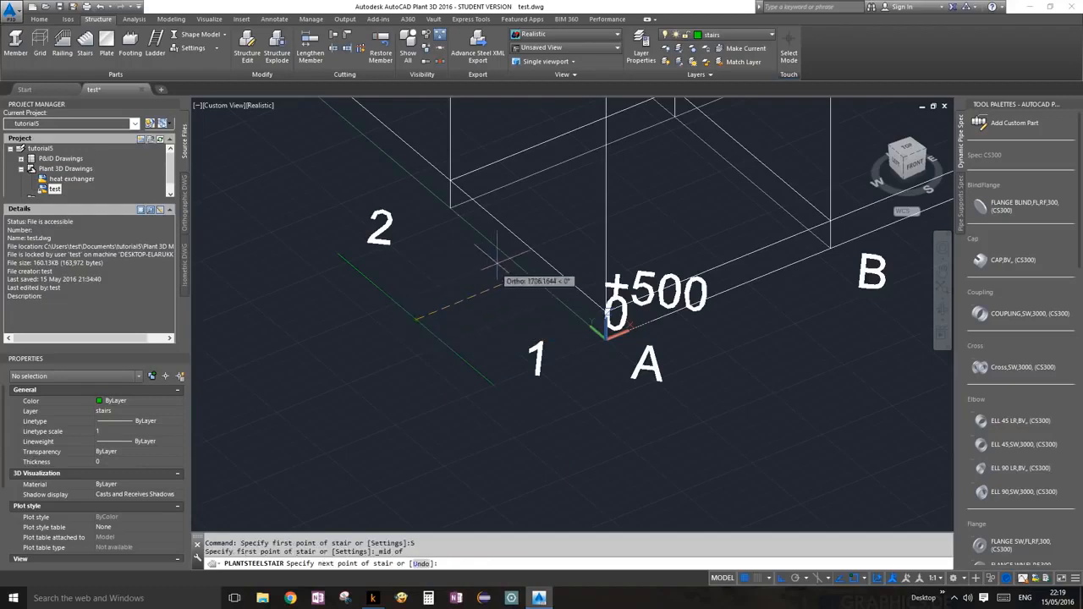
mouse_move(529, 247)
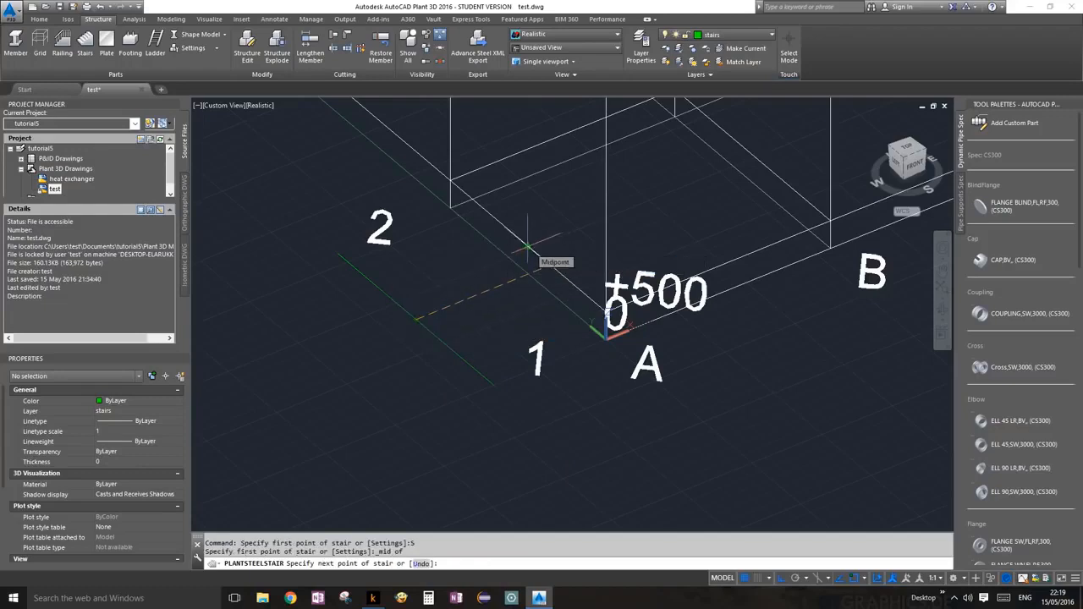
right_click(529, 251)
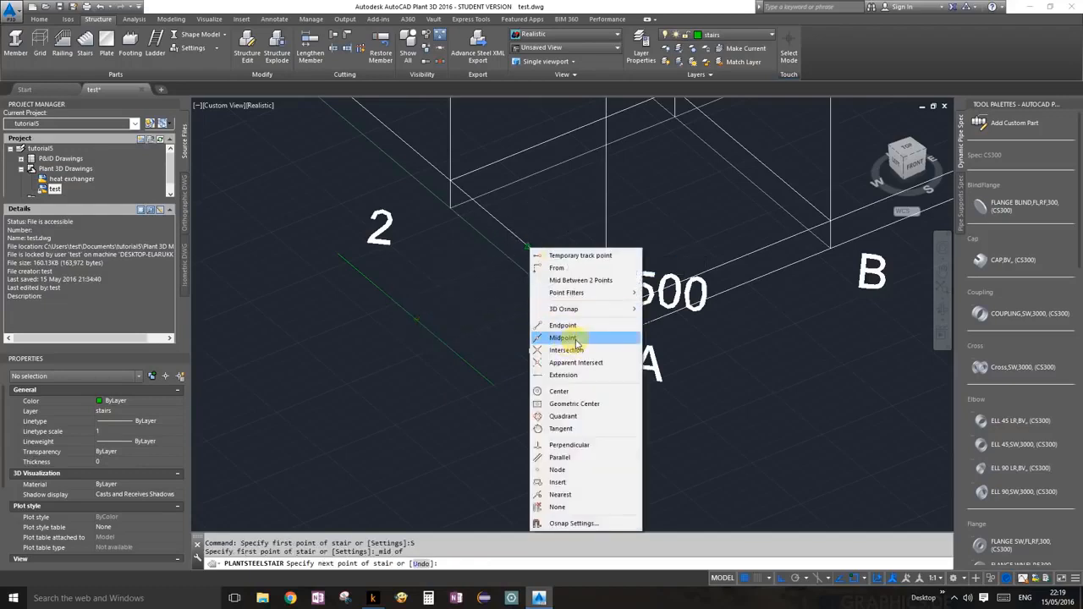
left_click(562, 339)
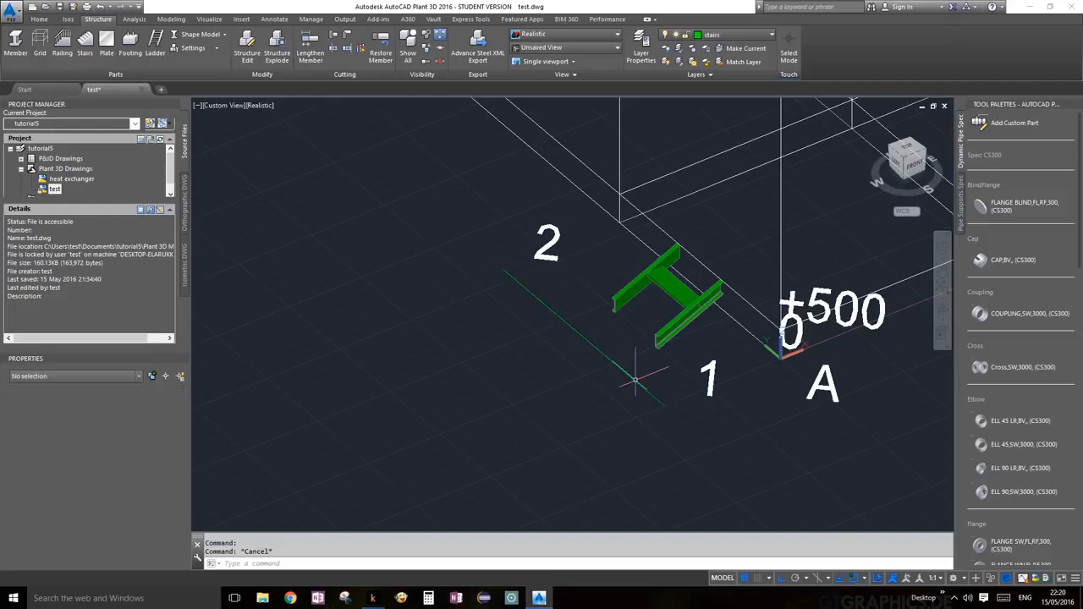
left_click(584, 339)
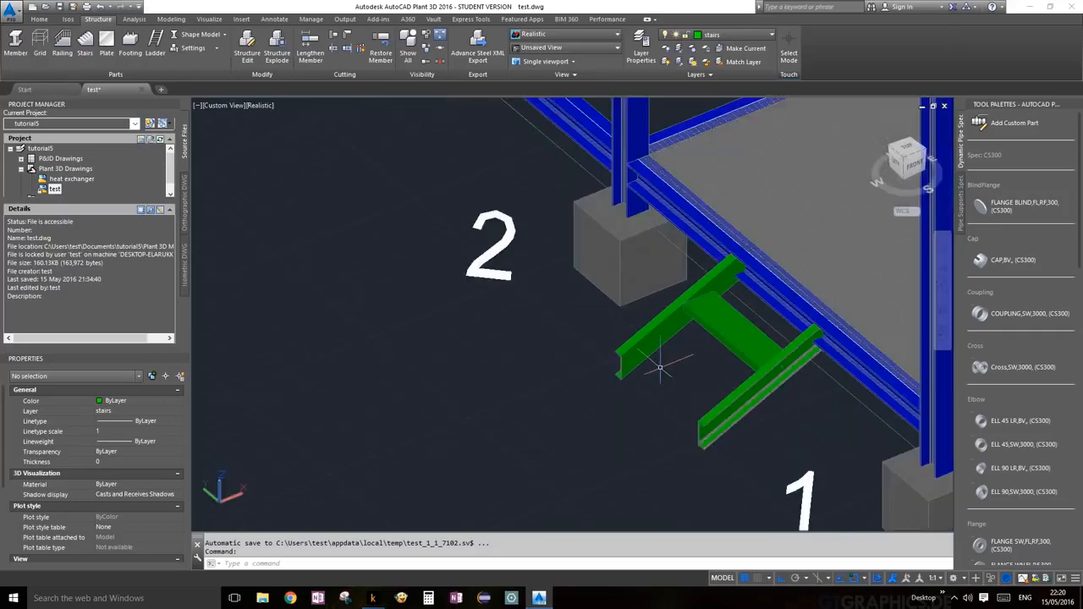
mouse_move(659, 369)
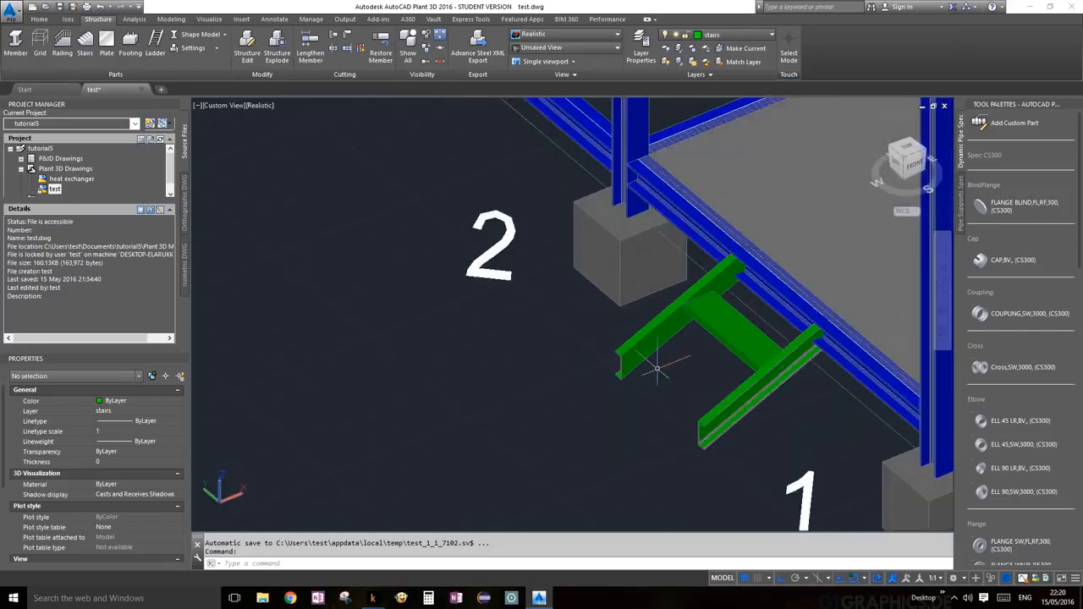
Regenerate the view so columns, beams and footings show around the green stair
left_click(720, 356)
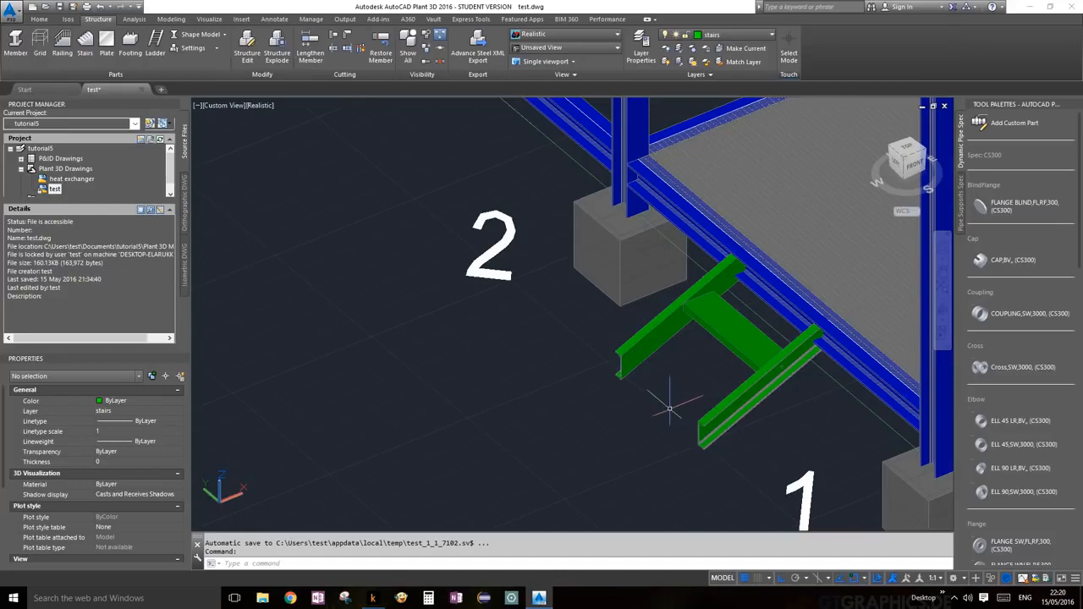
mouse_move(670, 408)
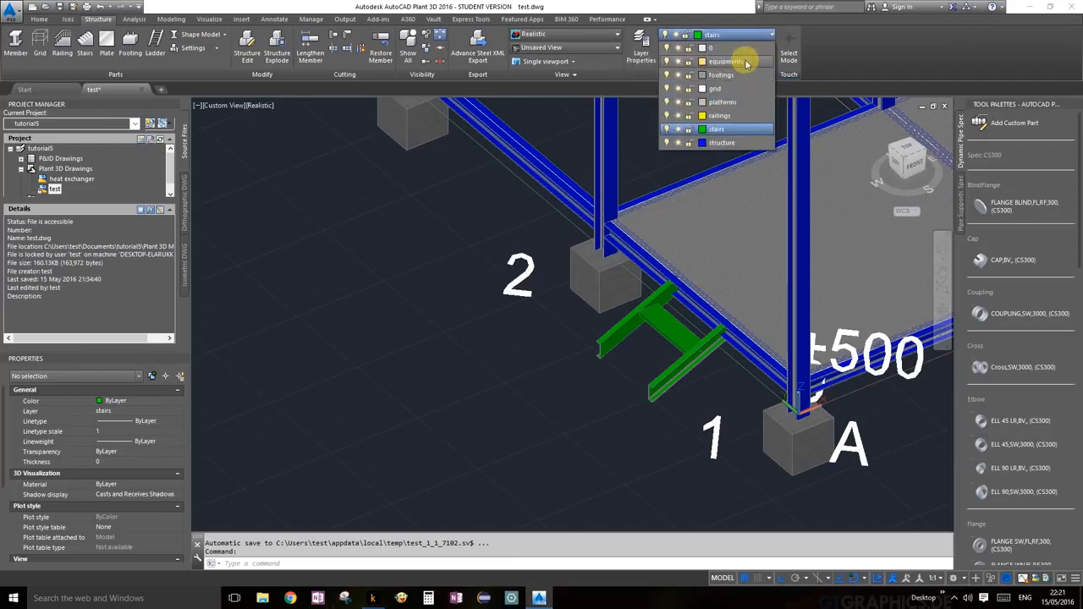
Make 'railings' the current layer and zoom out to the whole two-level structure
left_click(719, 115)
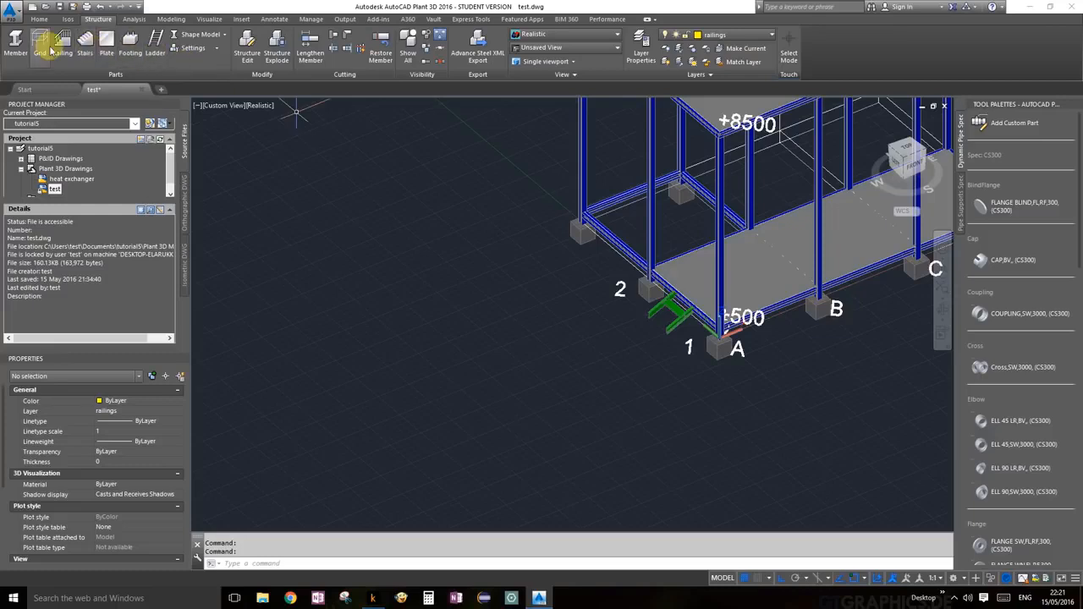
left_click(61, 41)
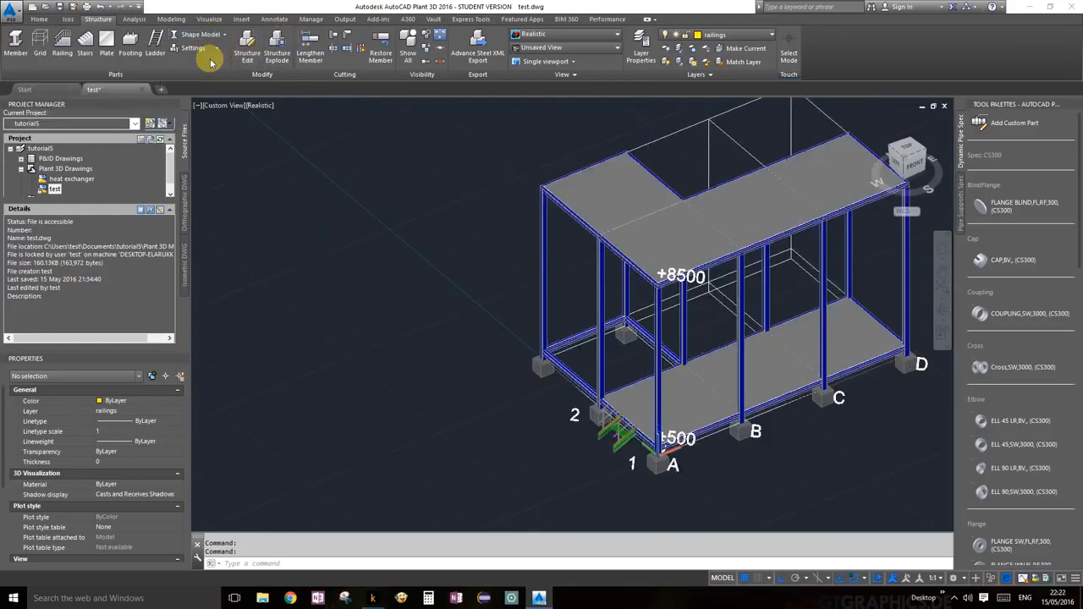
Run a railing along the stair side from its start point to its end point
left_click(200, 34)
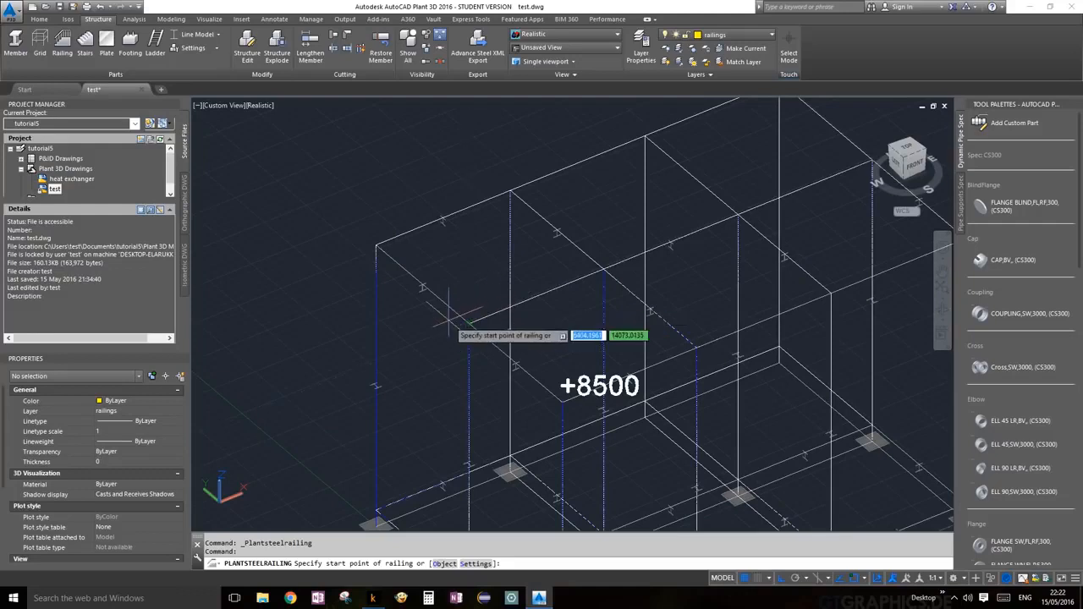
left_click(471, 325)
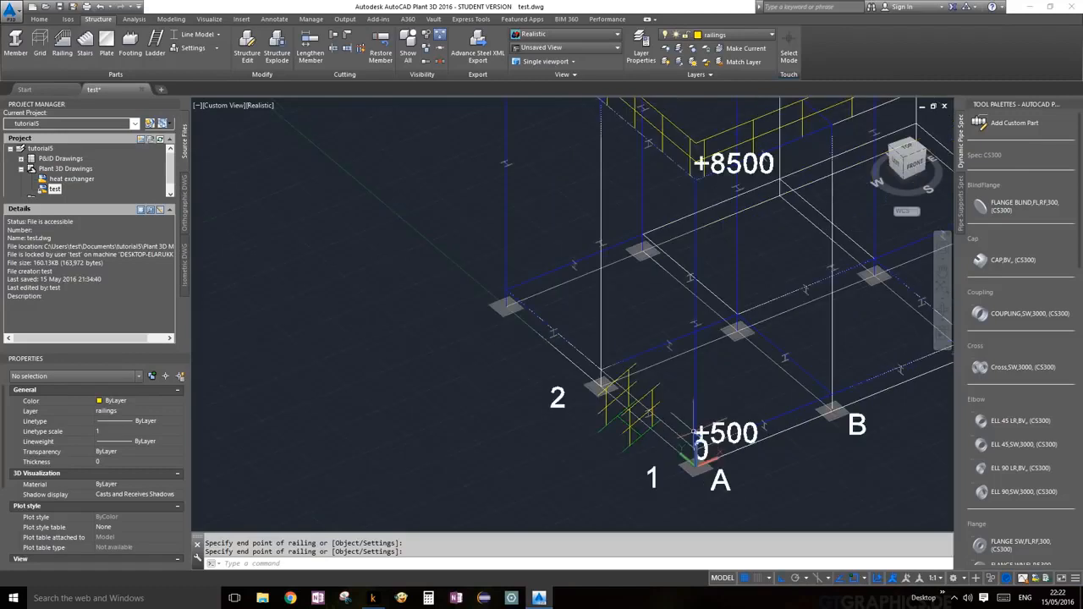
left_click(196, 34)
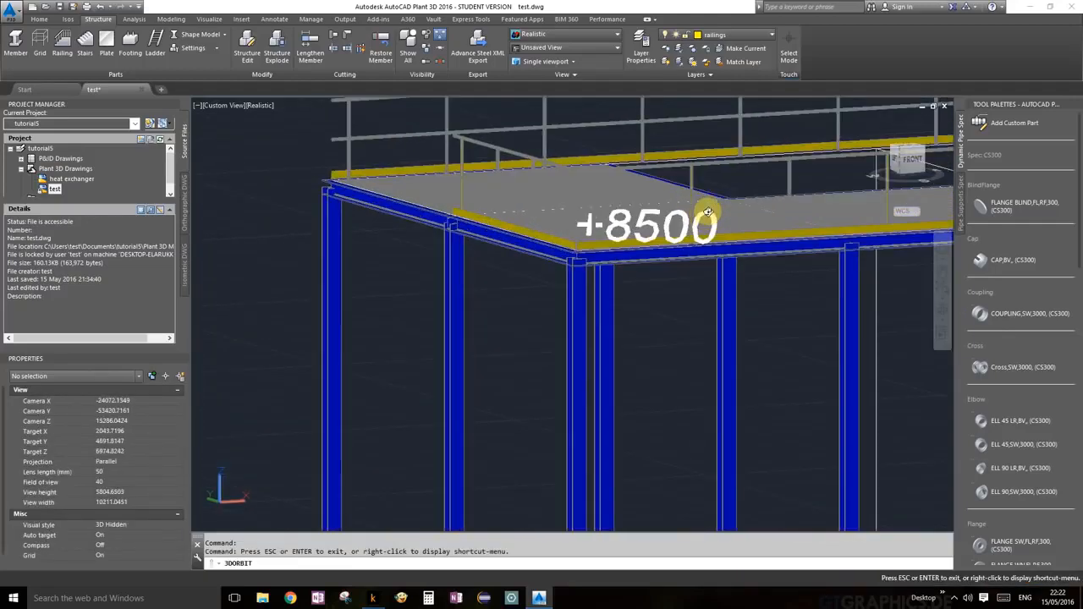
left_click_drag(708, 212, 579, 196)
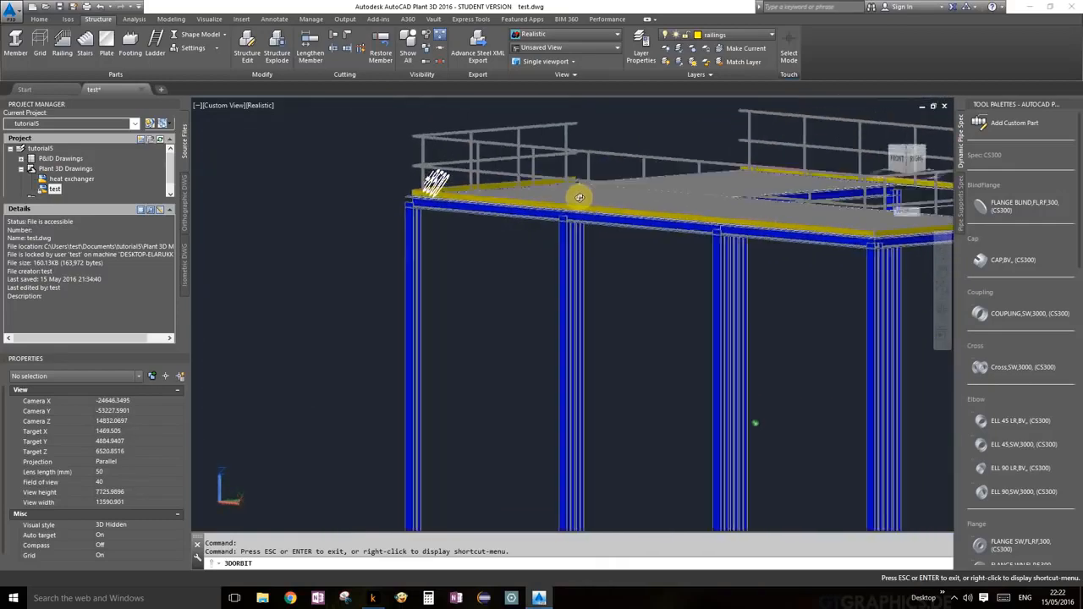
left_click_drag(579, 196, 640, 278)
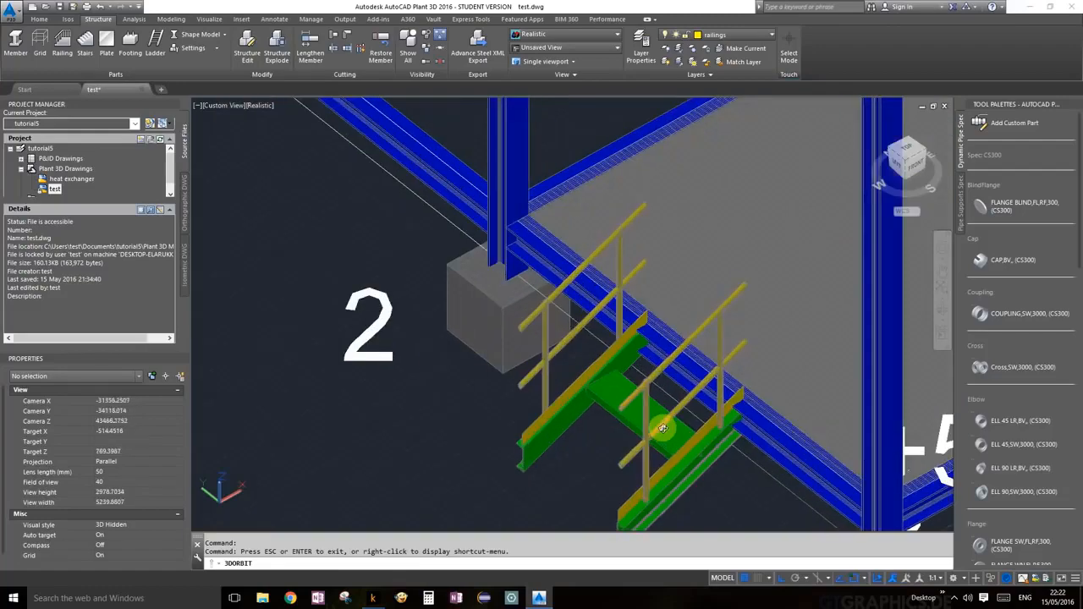
left_click_drag(664, 428, 664, 423)
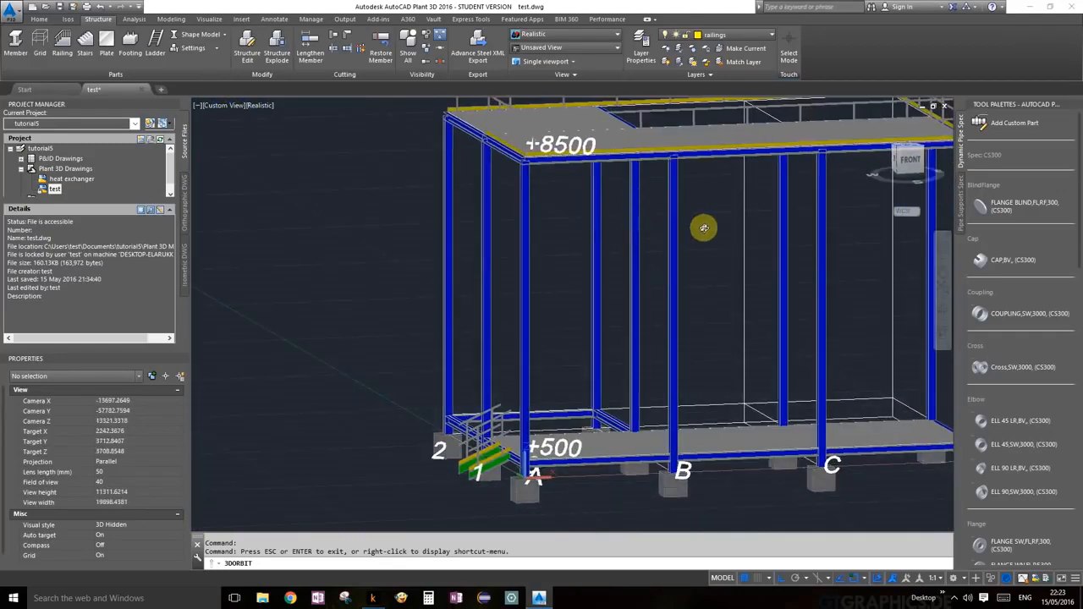
left_click_drag(704, 227, 701, 319)
type("re")
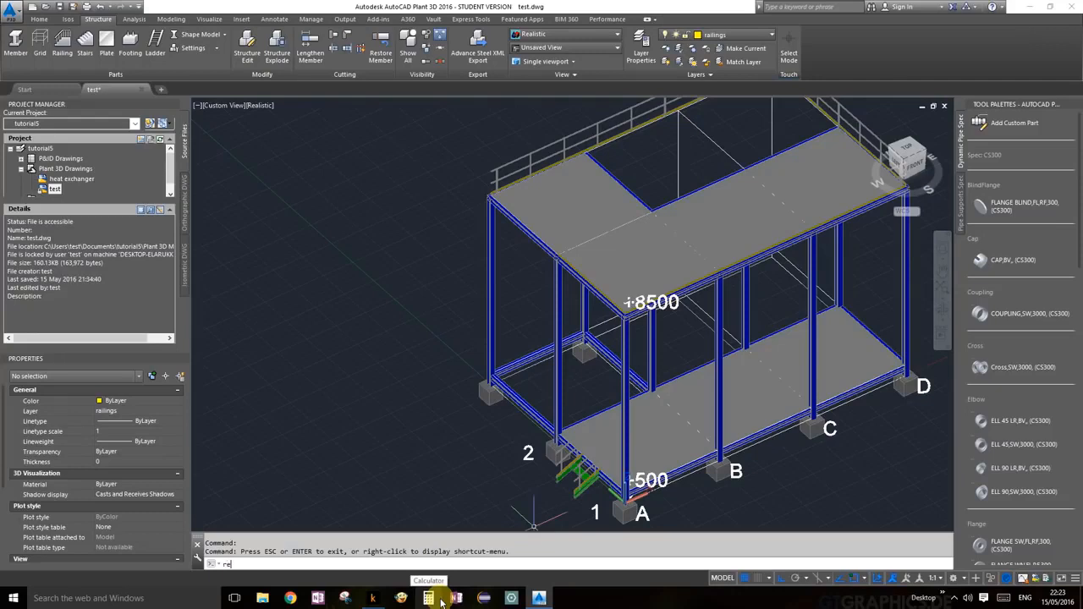
type("REGEN")
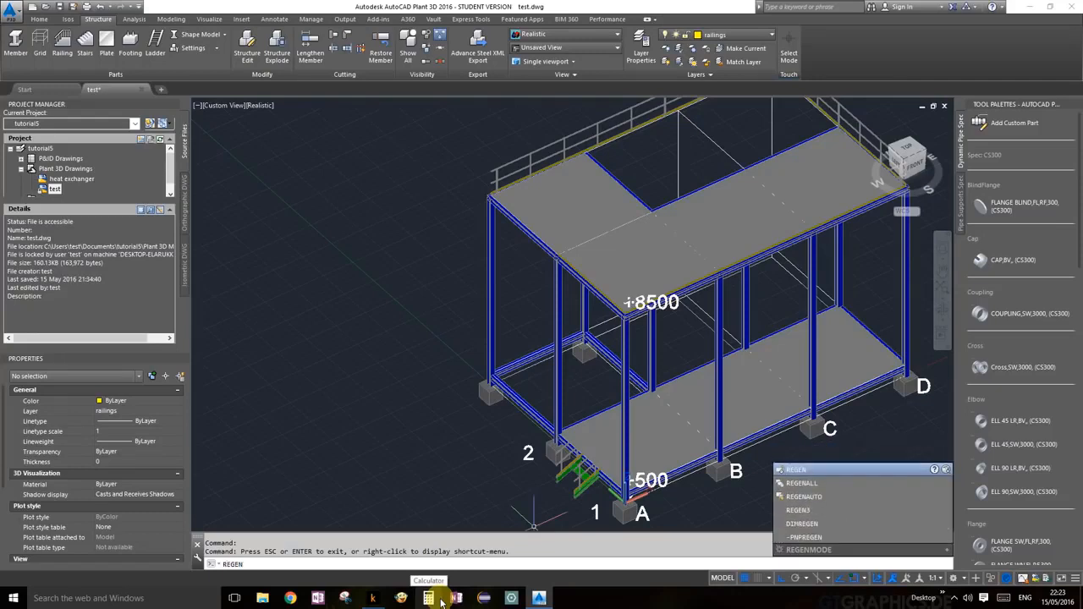
left_click(802, 484)
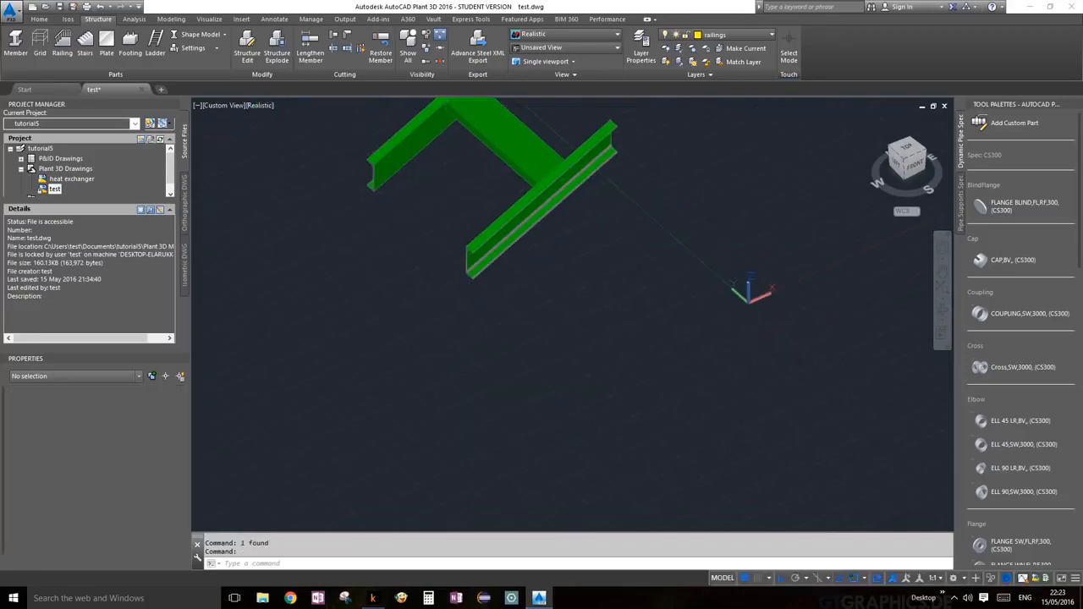
Explode the stair, undo it, and make 'stairs' the current layer for new members
left_click(533, 203)
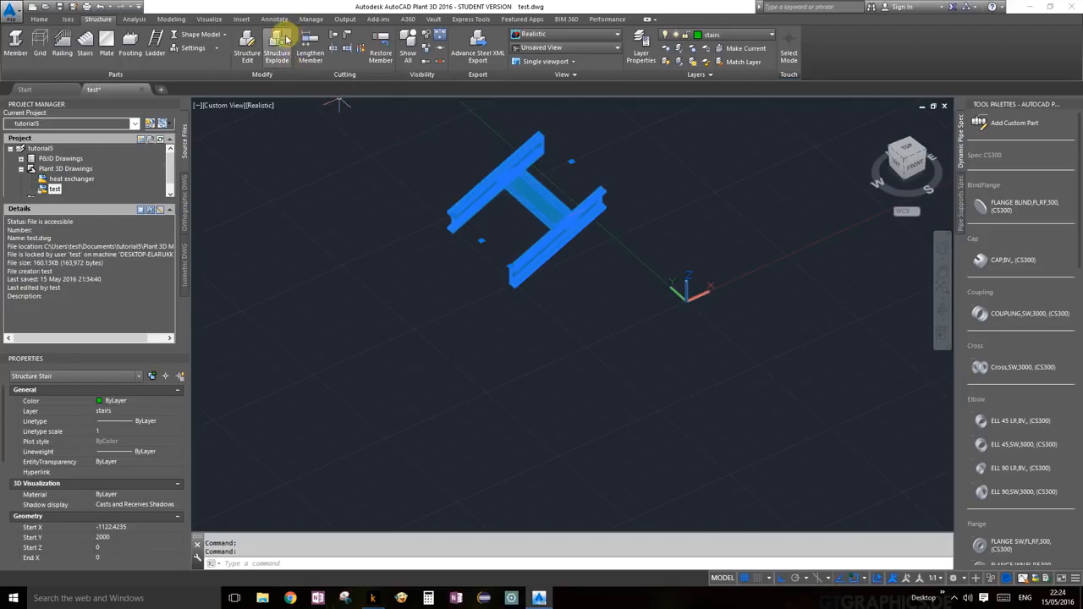
mouse_move(285, 40)
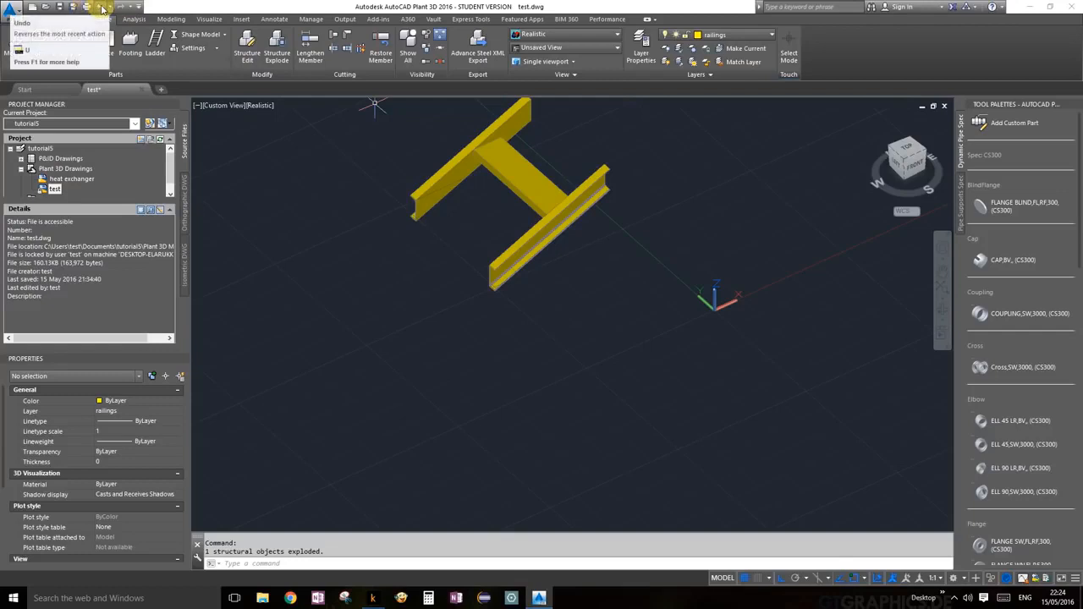
left_click(84, 6)
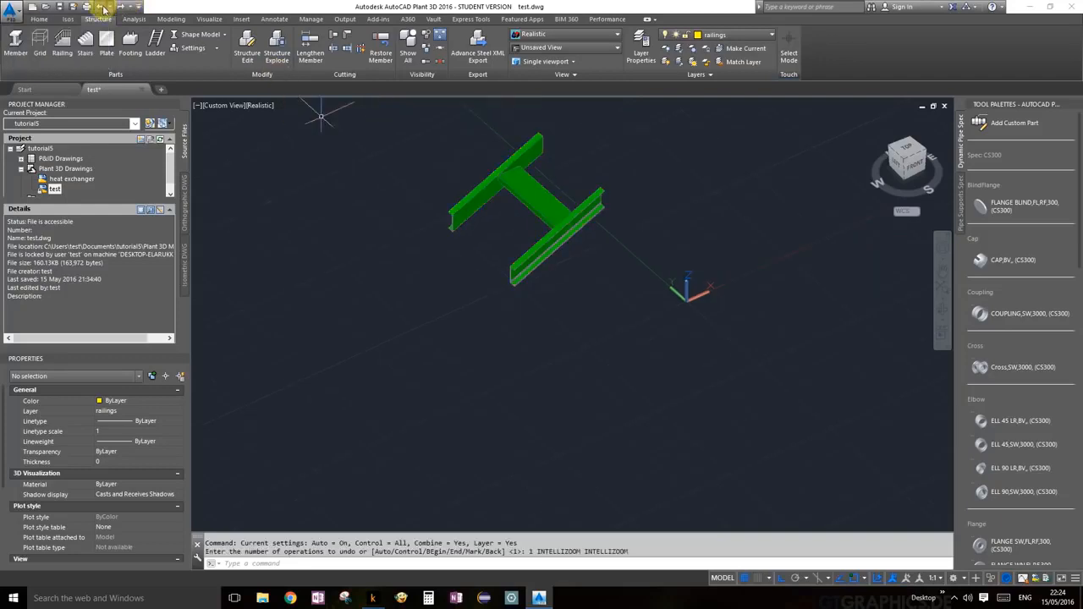
left_click(770, 33)
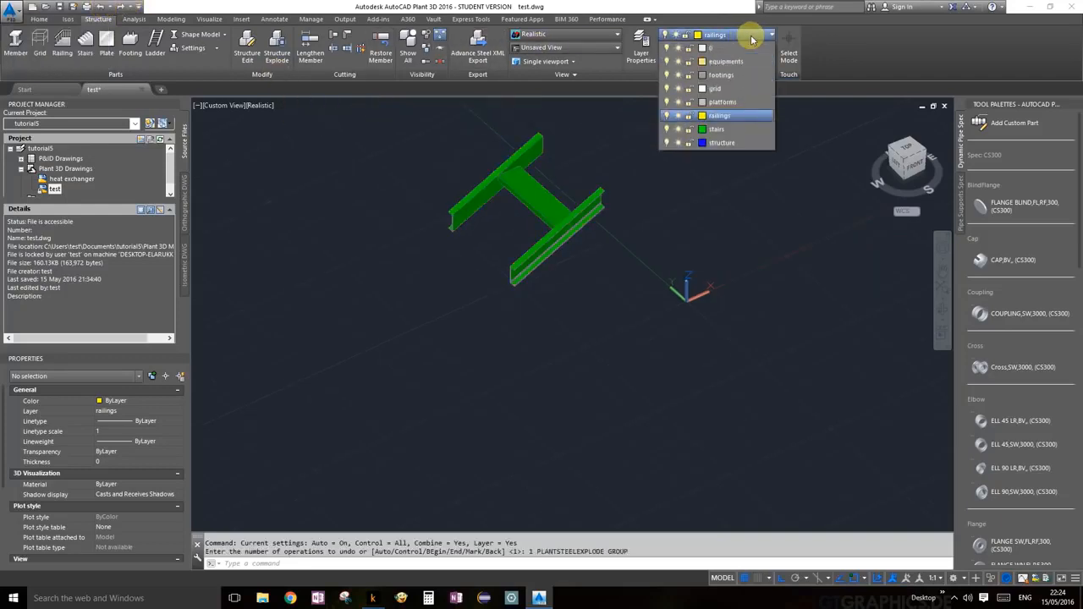
left_click(718, 128)
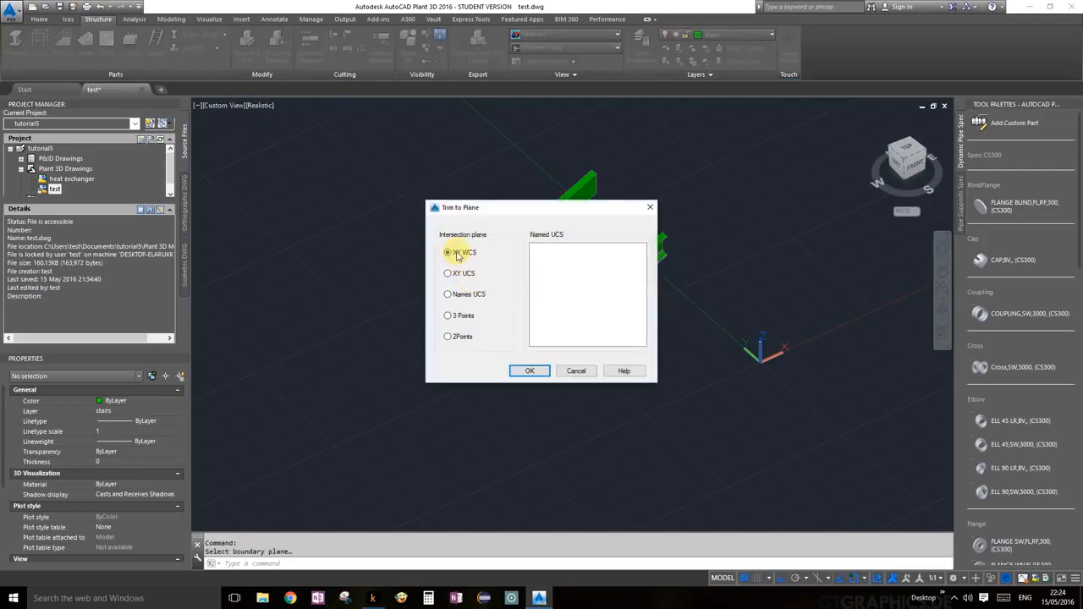
Choose XY WCS as the trimming boundary plane and confirm it
left_click(447, 252)
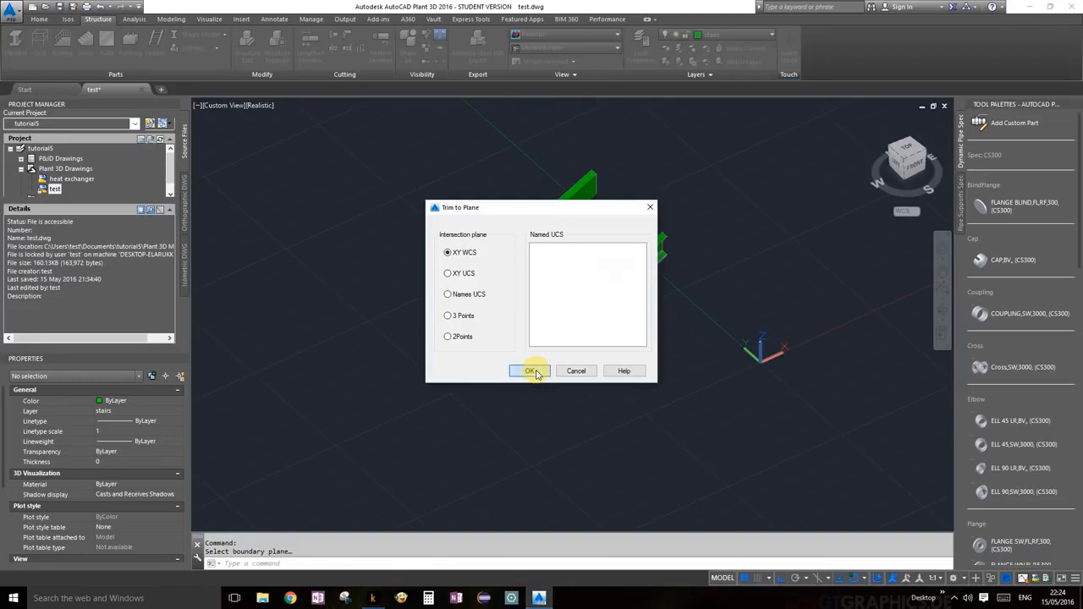
left_click(530, 371)
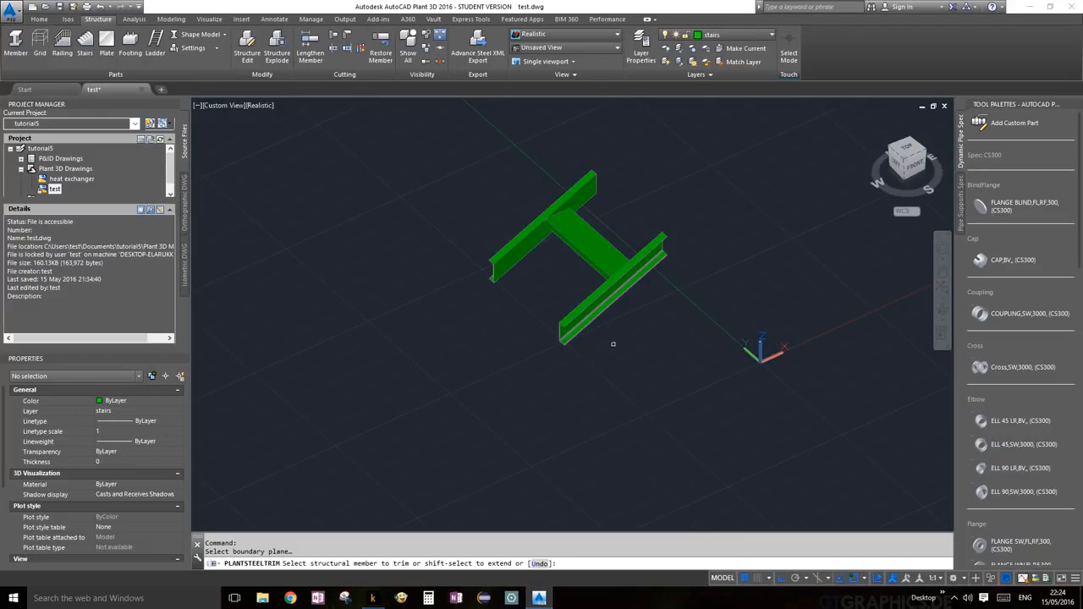